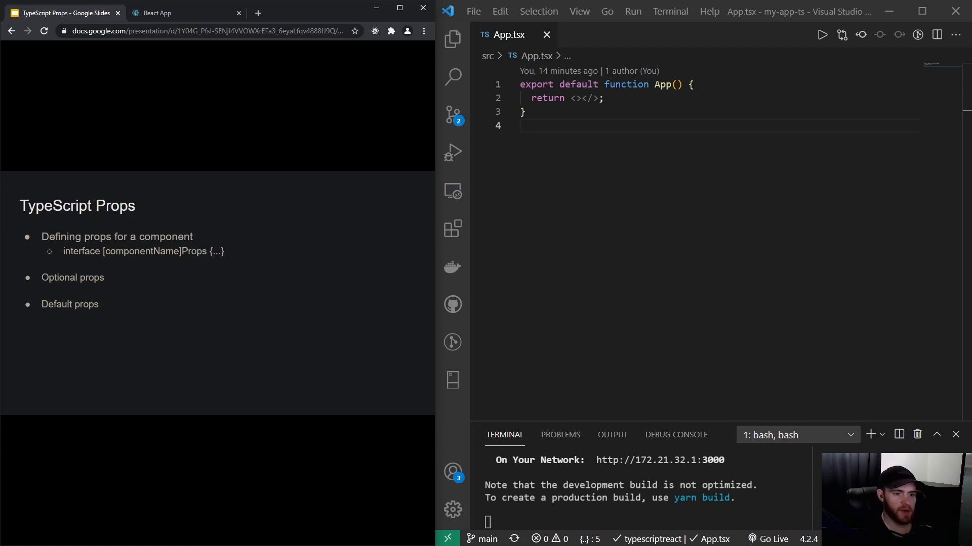
mouse_move(470, 76)
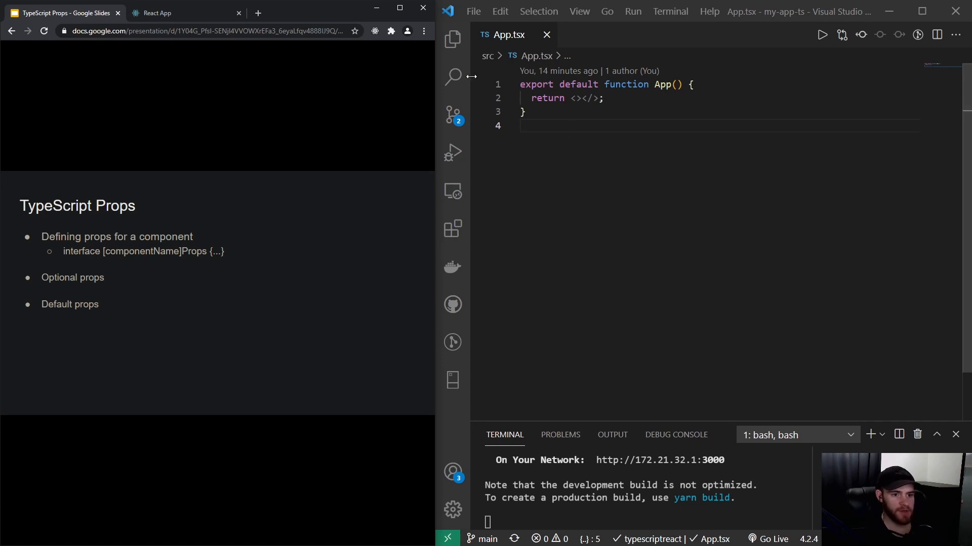
Check the running React app in the browser and glance at the TypeScript Props slides.
click(156, 13)
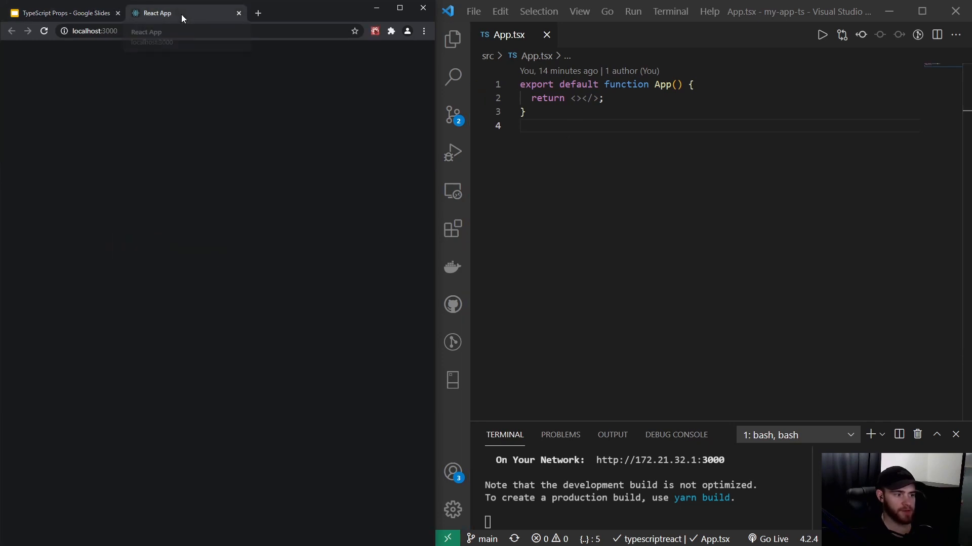
mouse_move(177, 81)
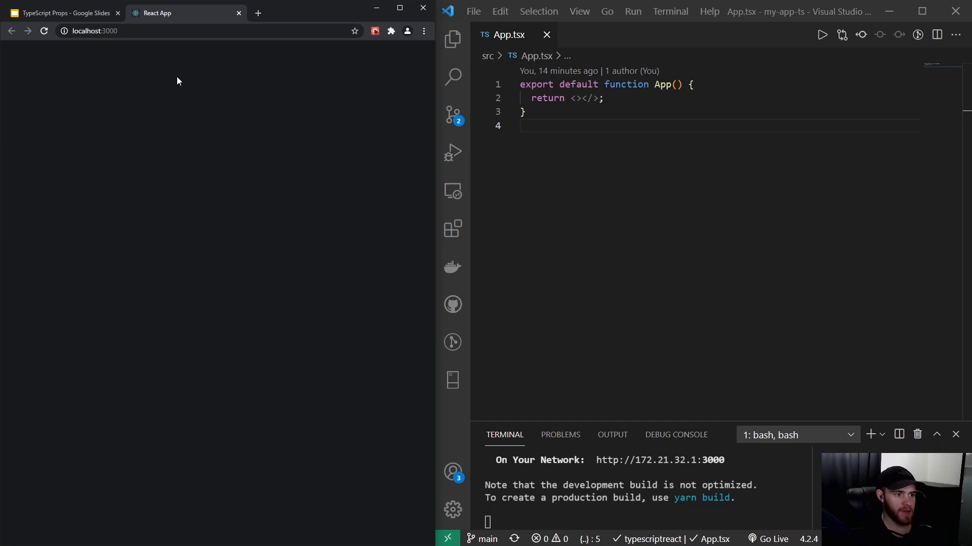
mouse_move(395, 104)
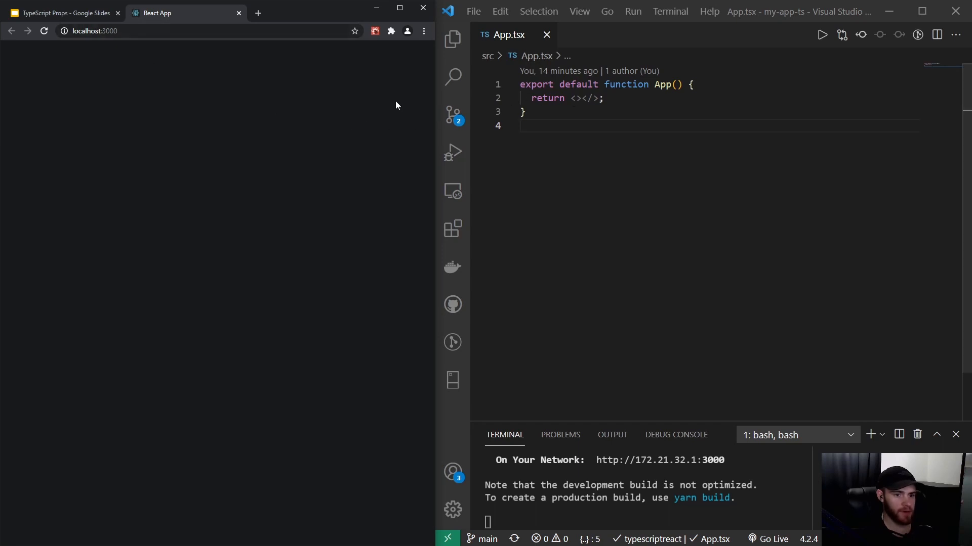
click(62, 12)
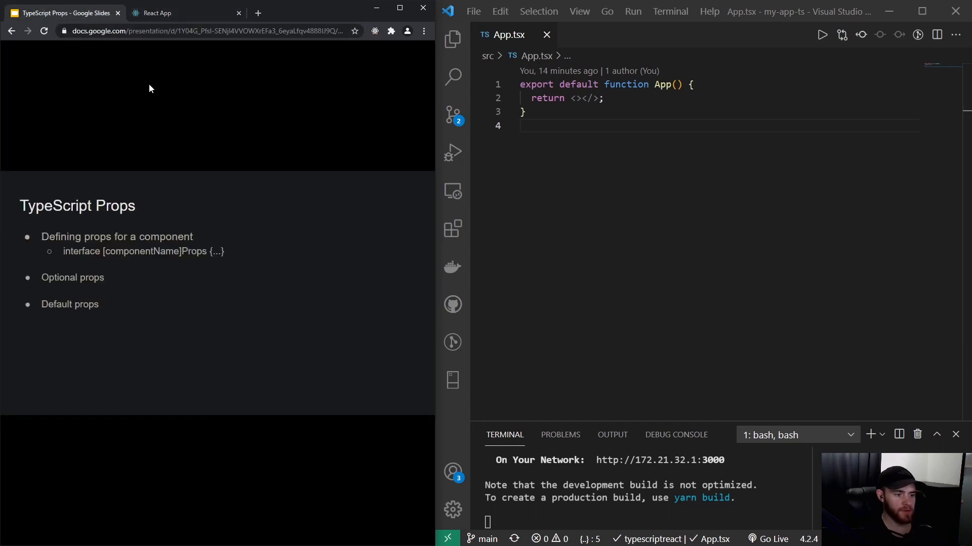
mouse_move(220, 142)
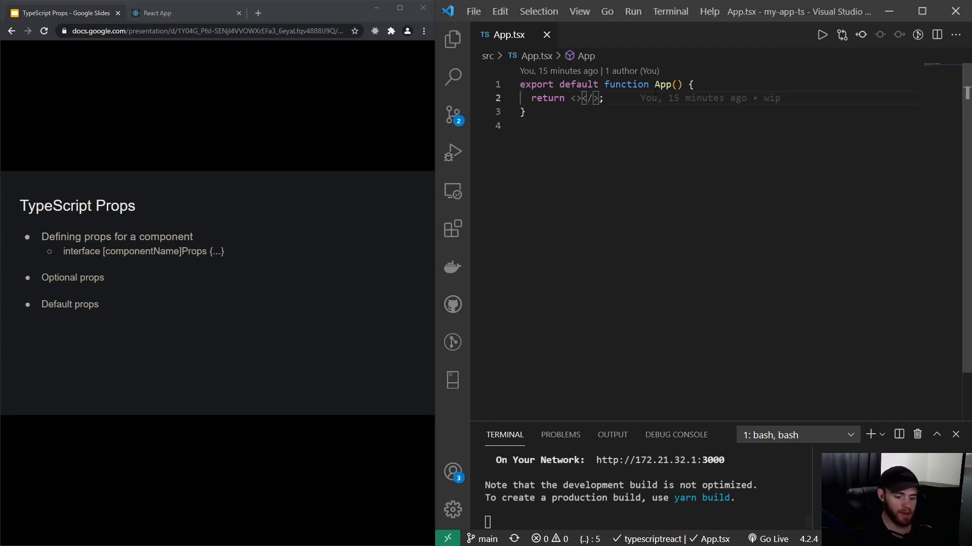
Make App return a fragment holding an h1 reading Header.
text(h1></h1></>;)
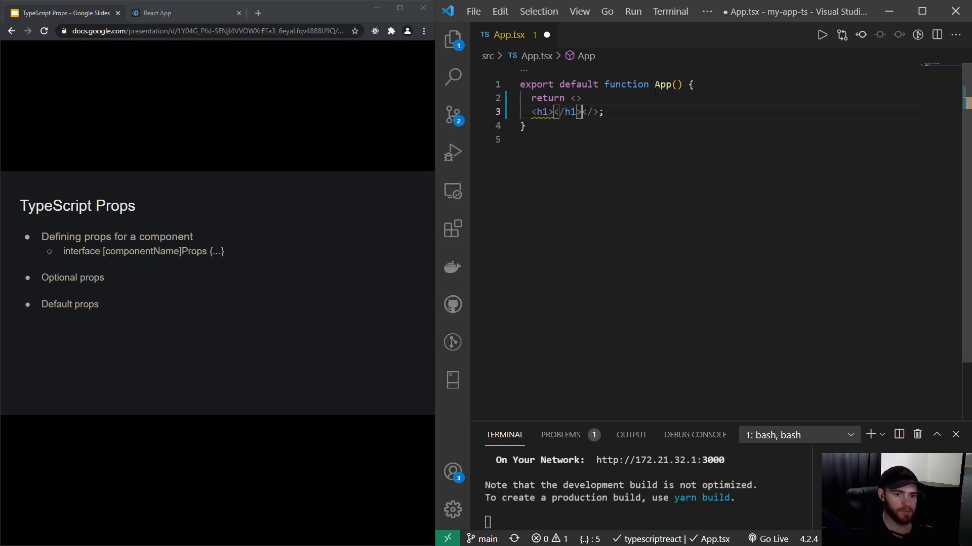
key(Enter)
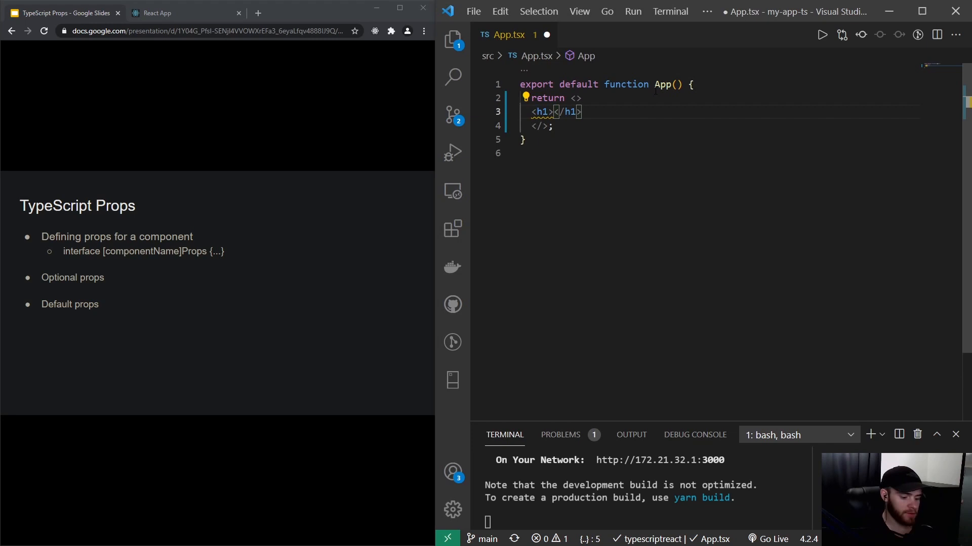
text(Header)
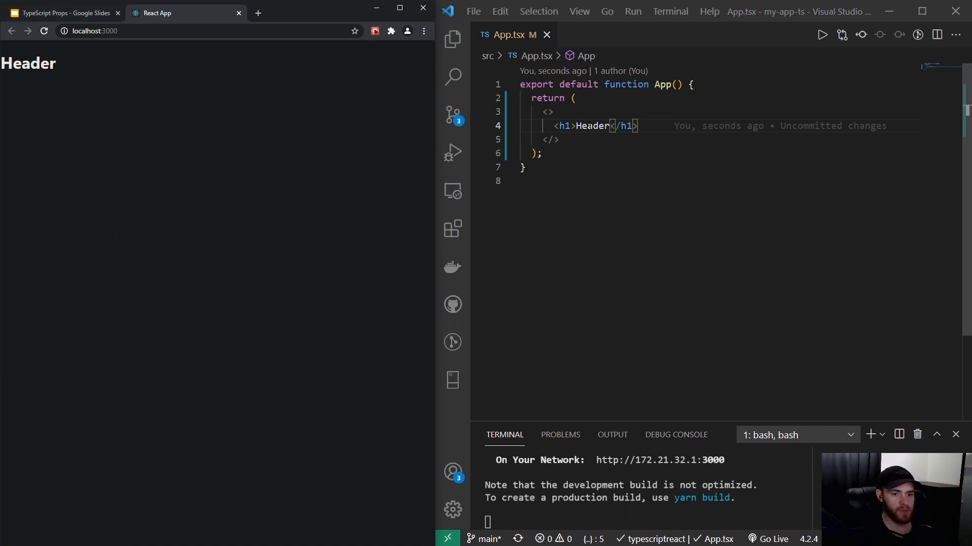
double_click(592, 125)
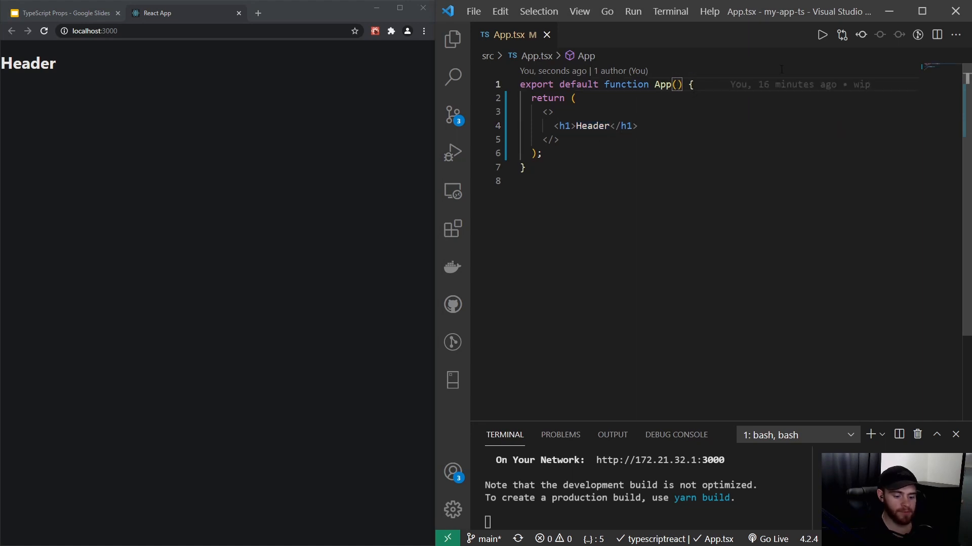
Destructure a headerText prop in App and render {headerText} inside the h1.
text({})
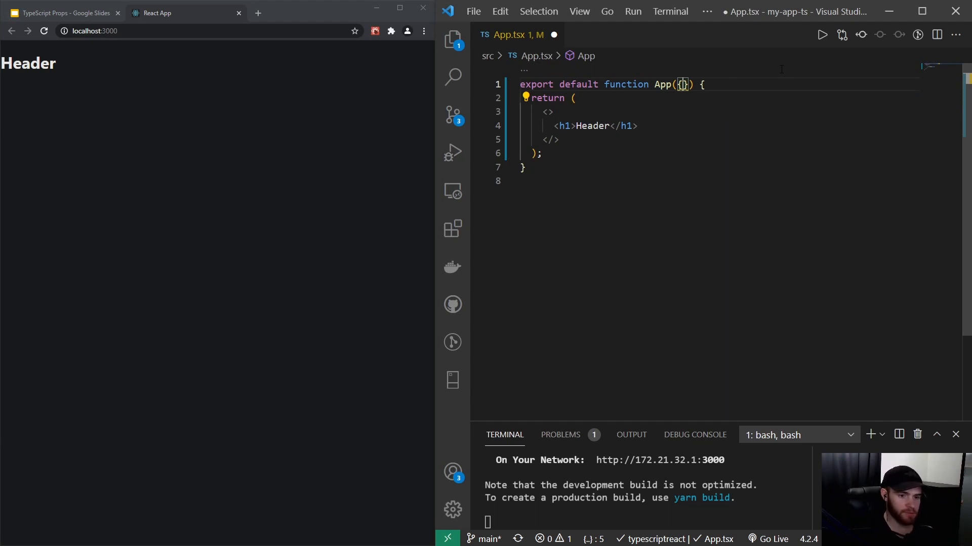
text(headerText)
click(718, 126)
text({)
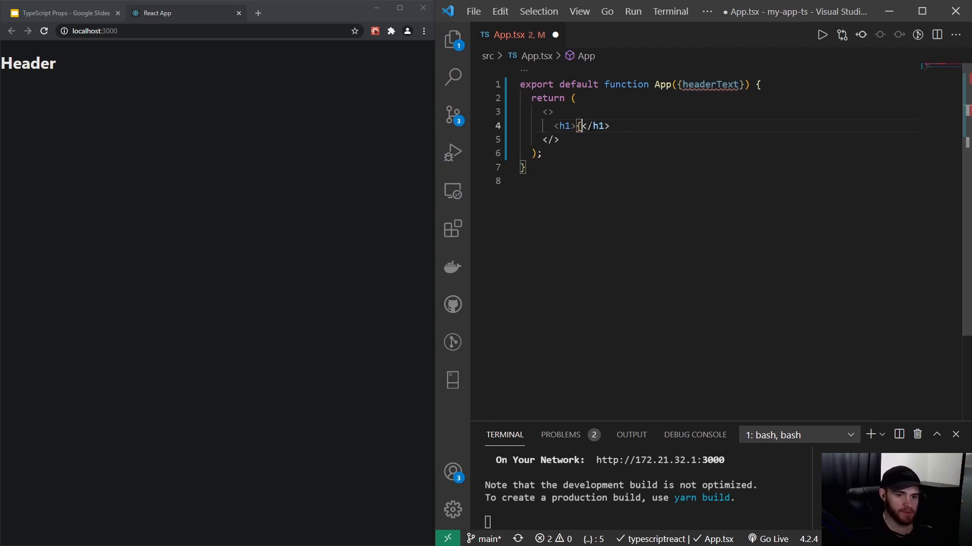
text(headerText})
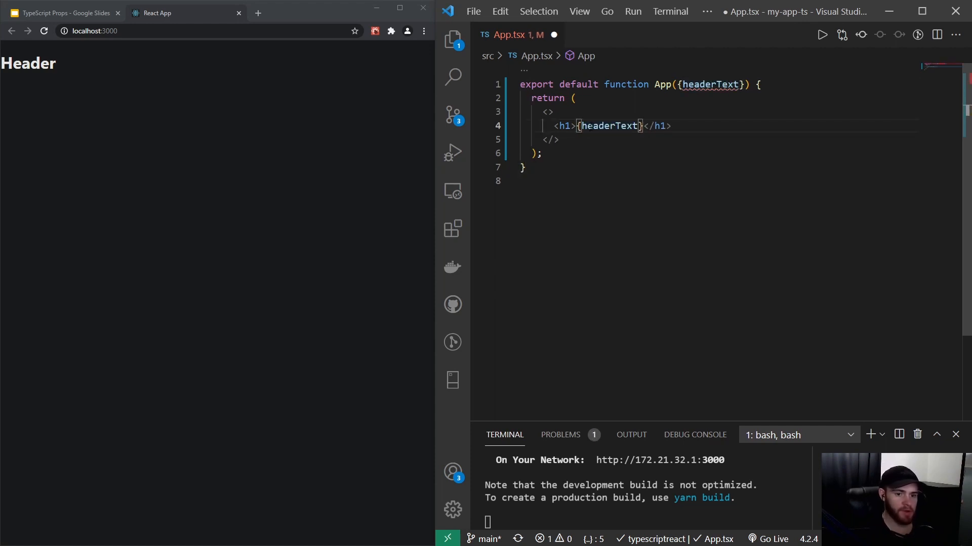
mouse_move(578, 84)
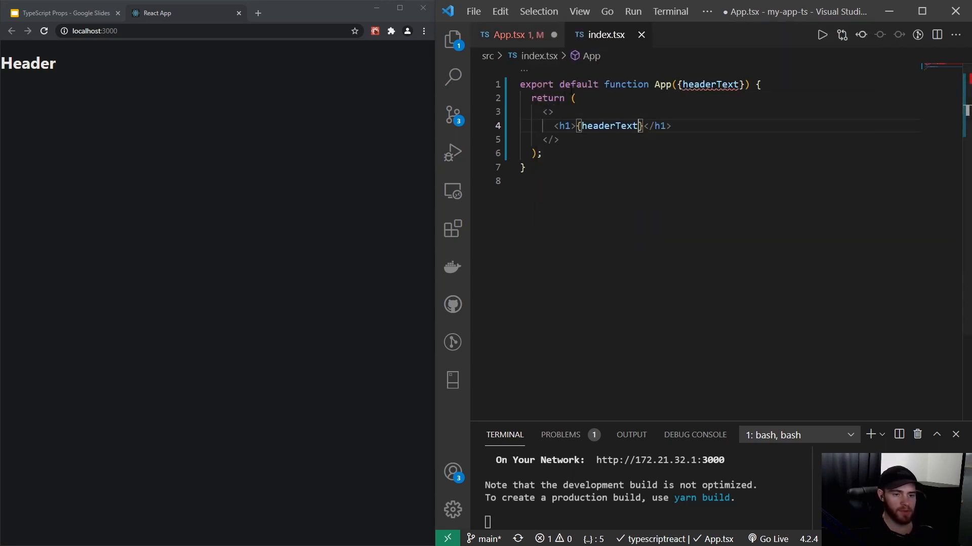
In index.tsx pass headerText="This is a header" to the App element.
click(605, 35)
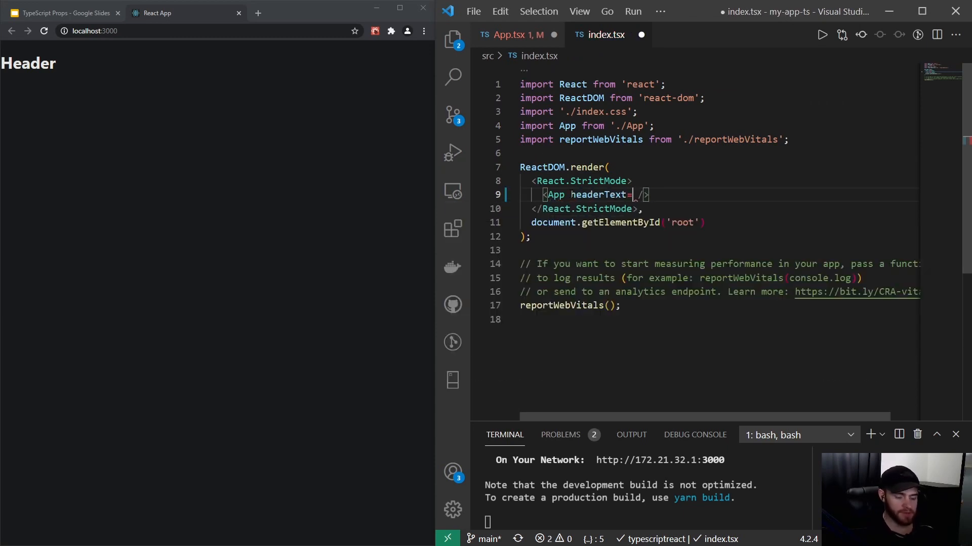
text("This is a header)
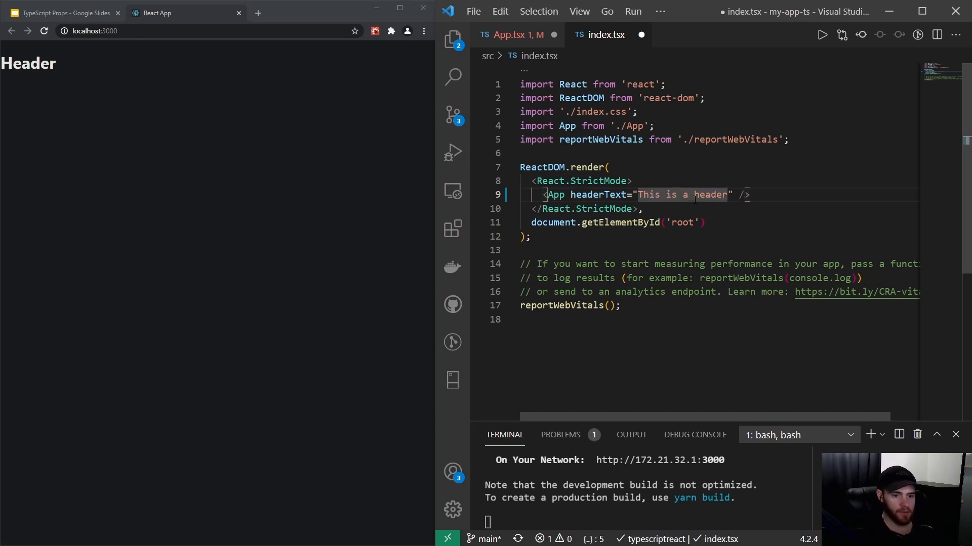
click(522, 34)
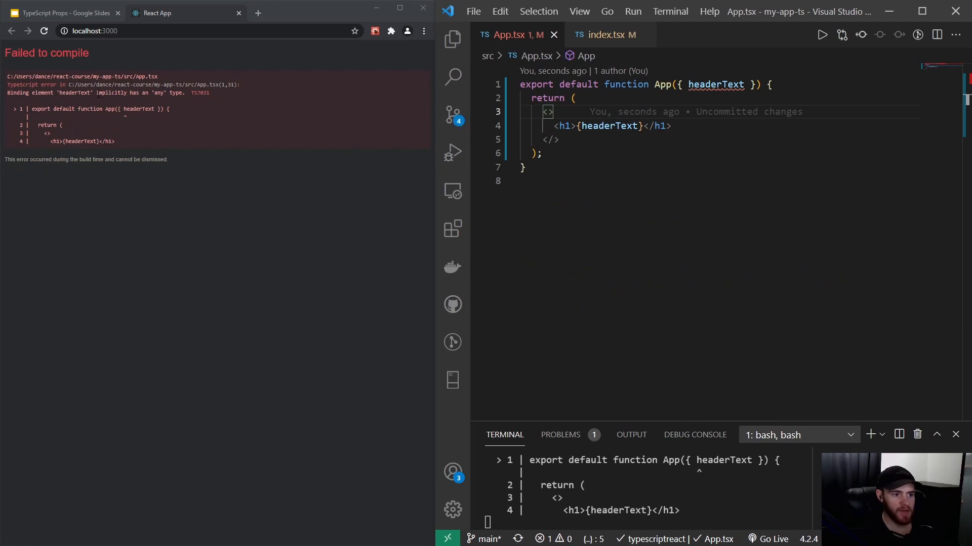
mouse_move(133, 100)
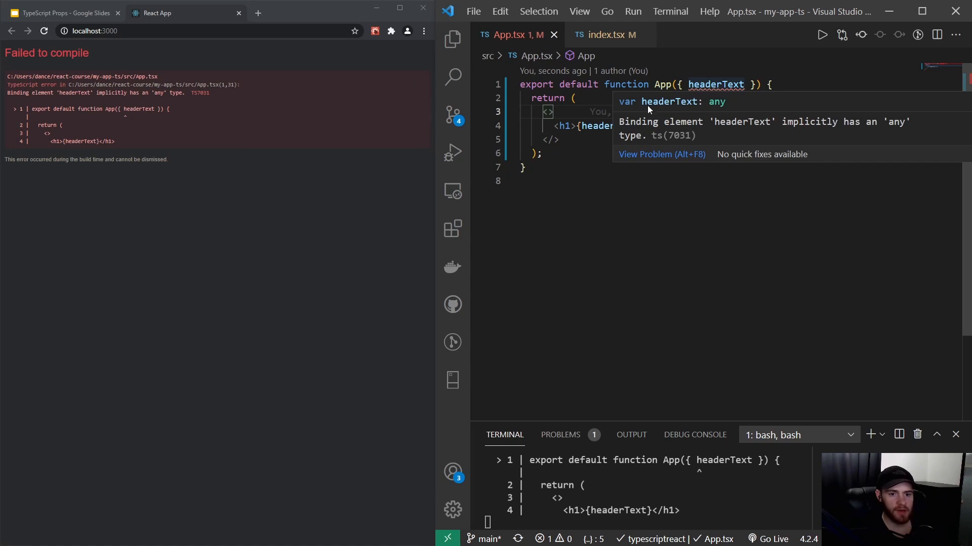
mouse_move(715, 109)
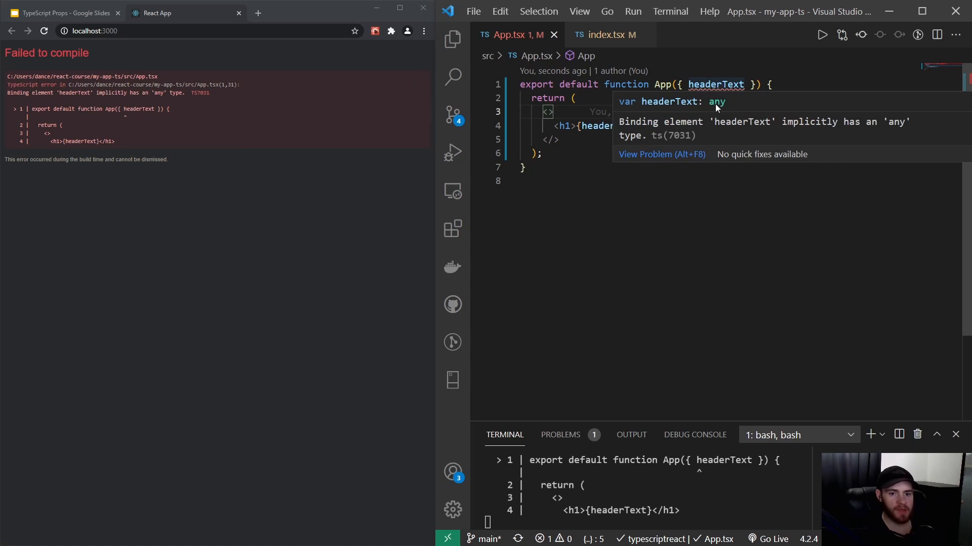
Select App's headerText parameter to read its implicit-any error.
double_click(717, 102)
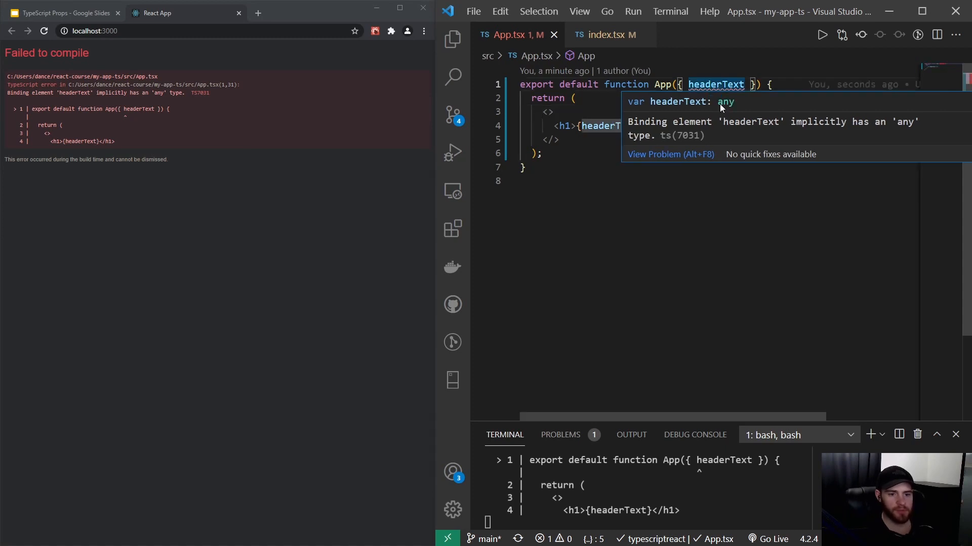
mouse_move(724, 110)
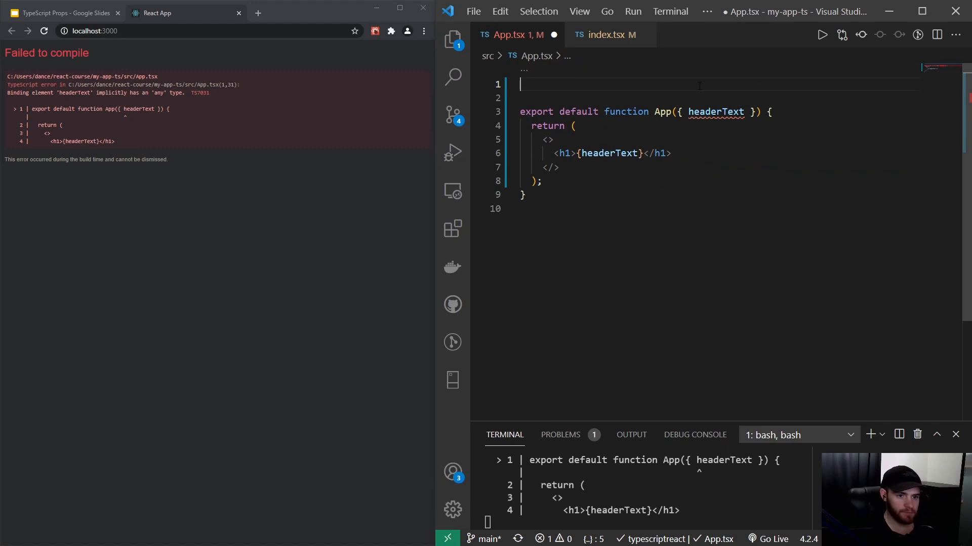
Declare an AppProps interface with headerText: string at the top of App.tsx.
text(interface)
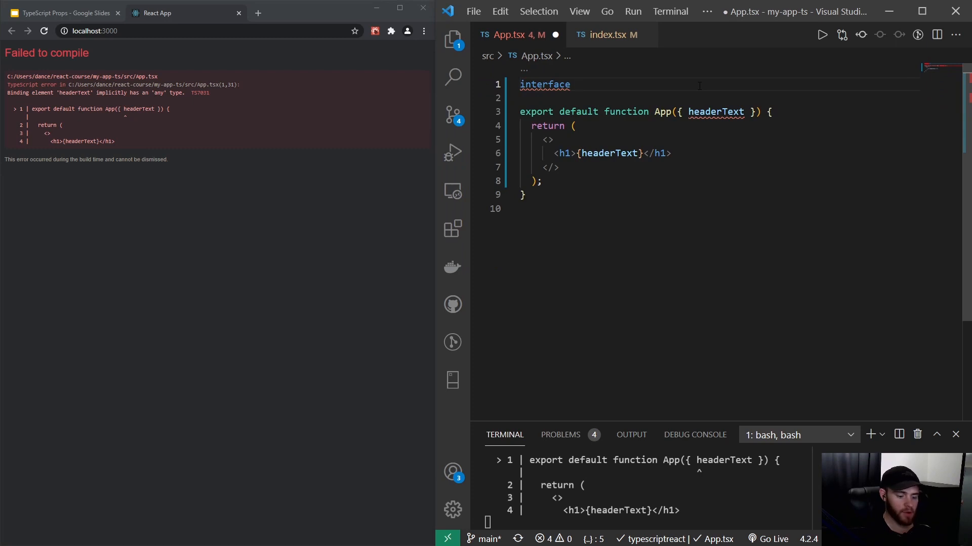
text(AppProps)
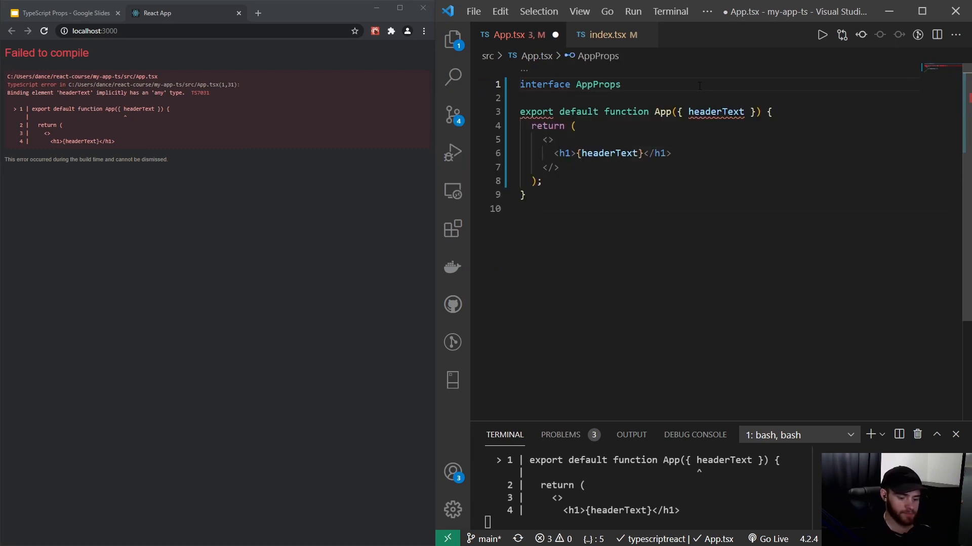
text({)
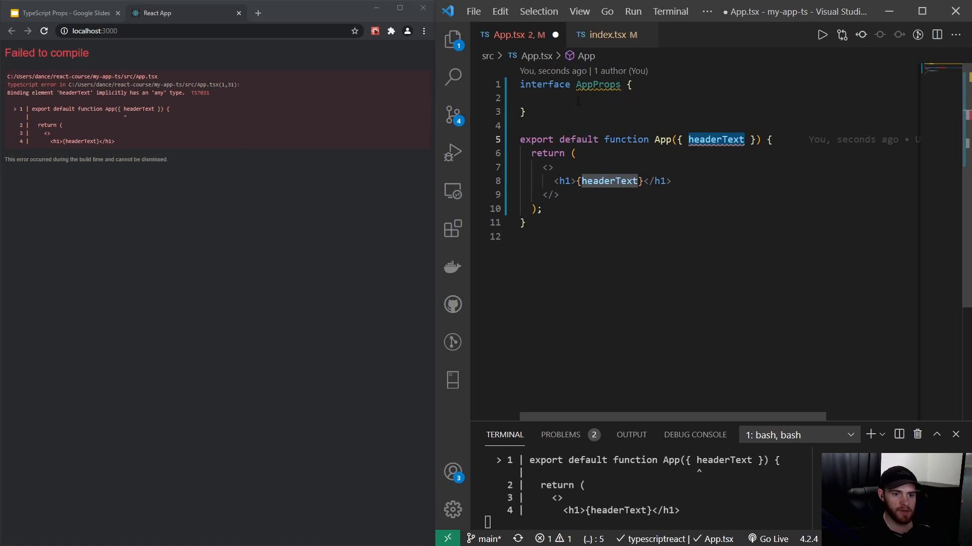
text(headerText:)
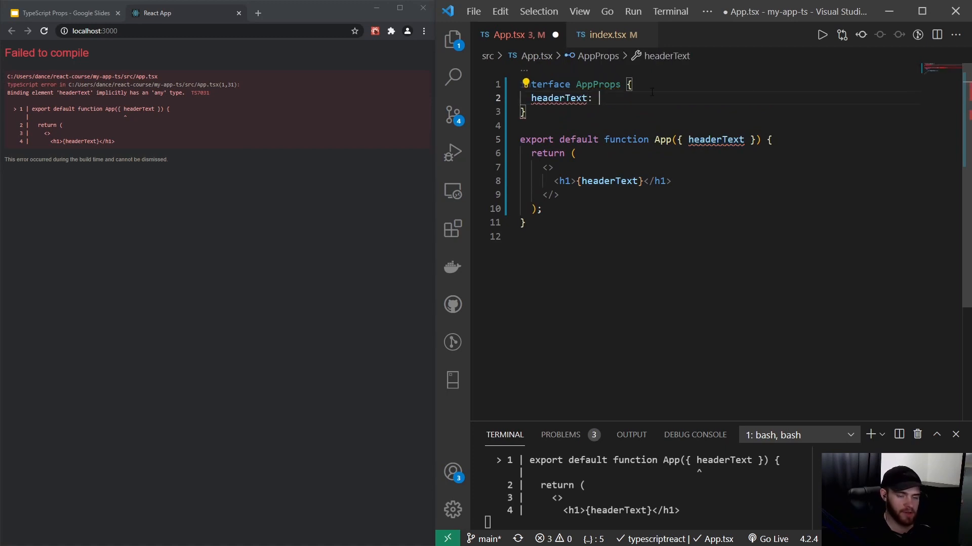
text(string;)
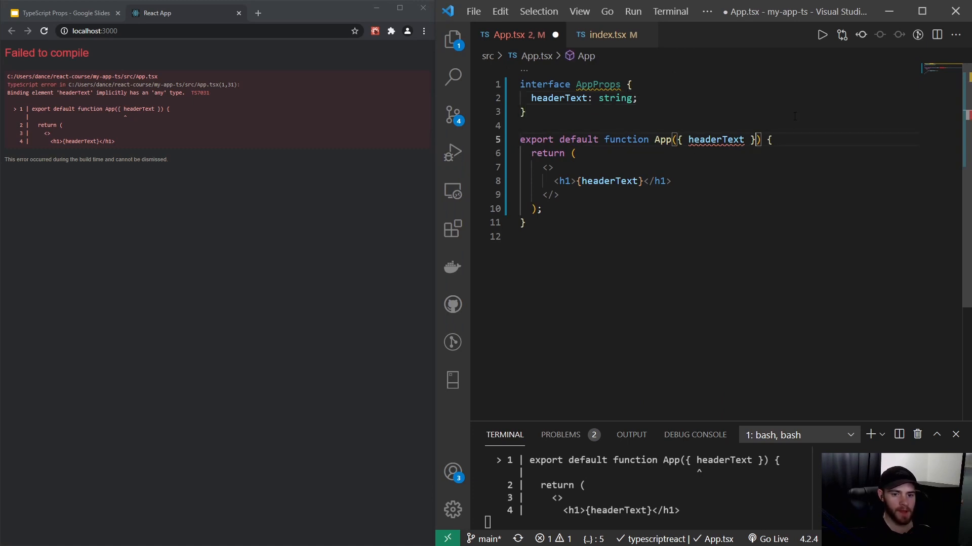
Type App's destructured parameter as : AppProps.
text(:)
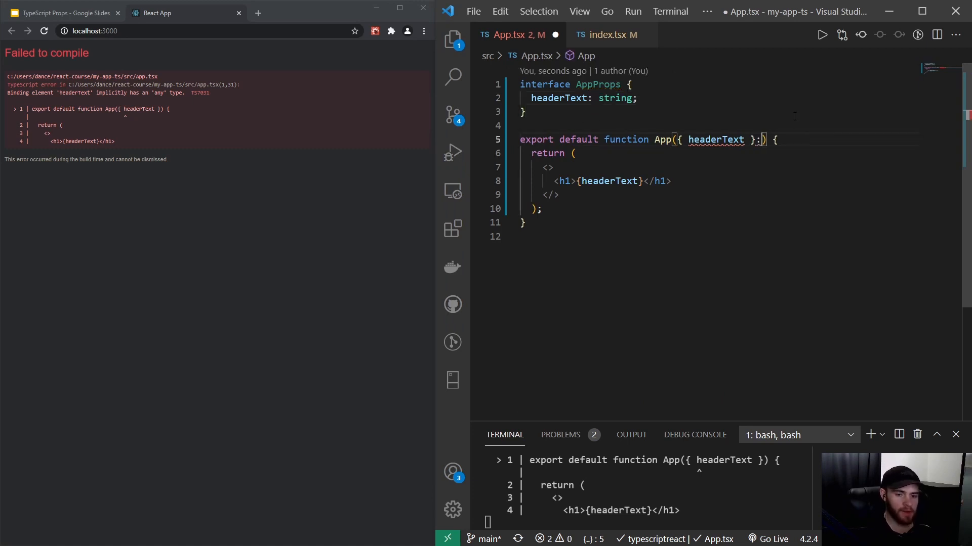
text(A)
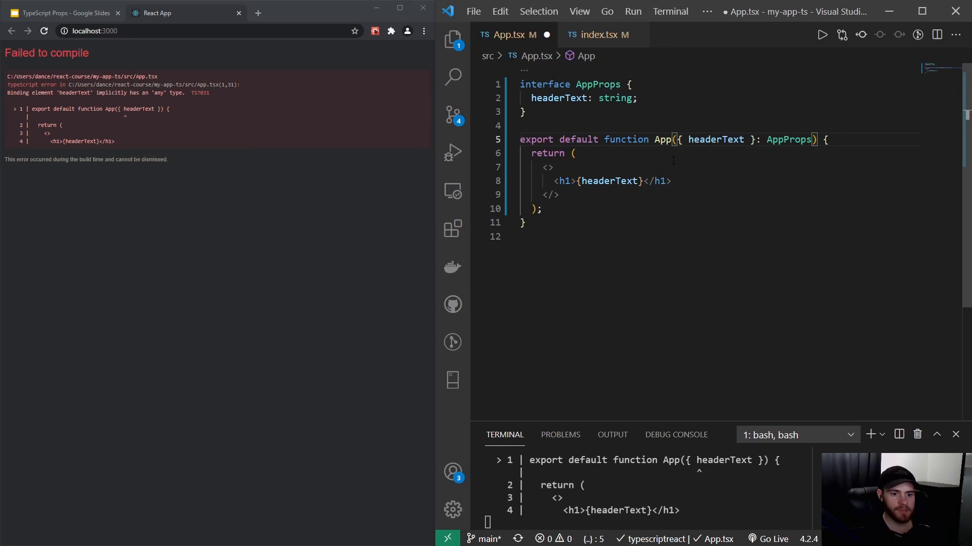
mouse_move(715, 140)
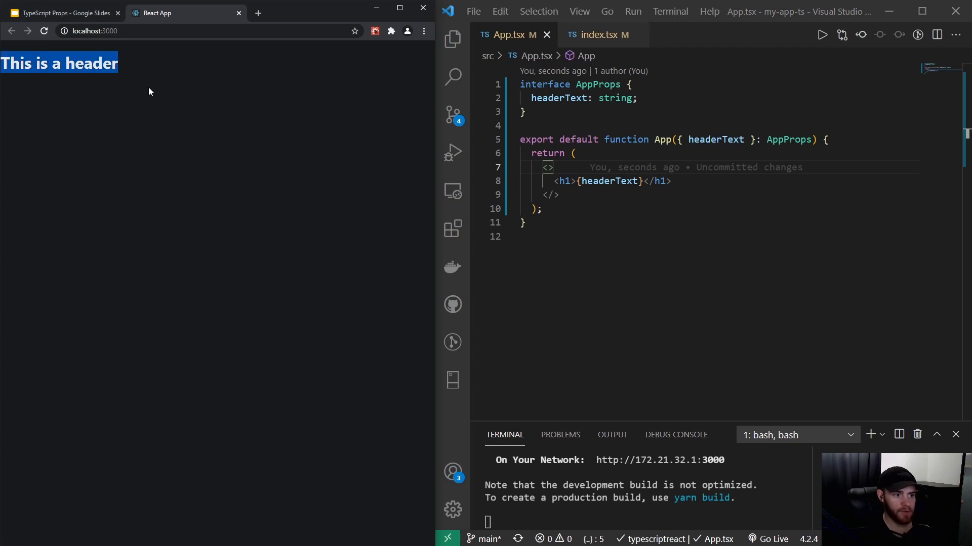
click(599, 35)
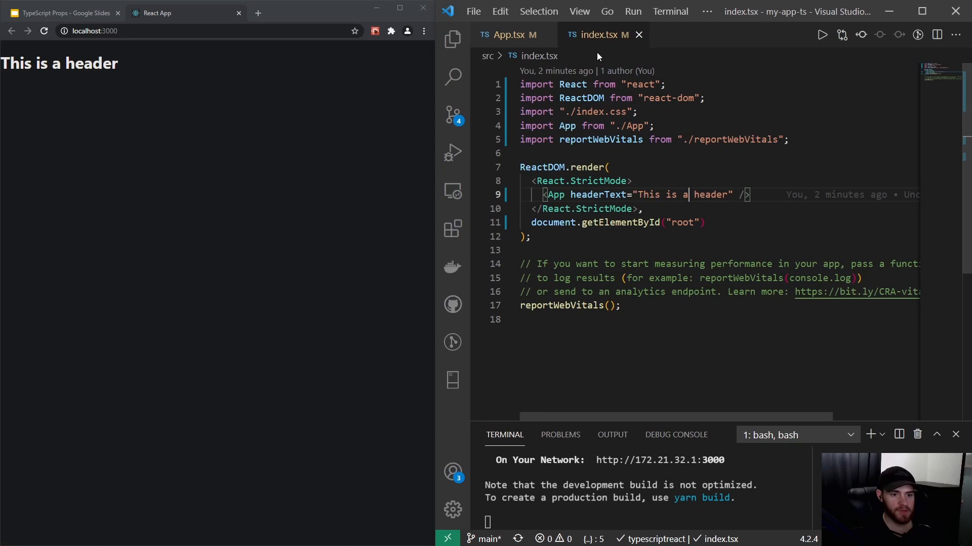
click(513, 34)
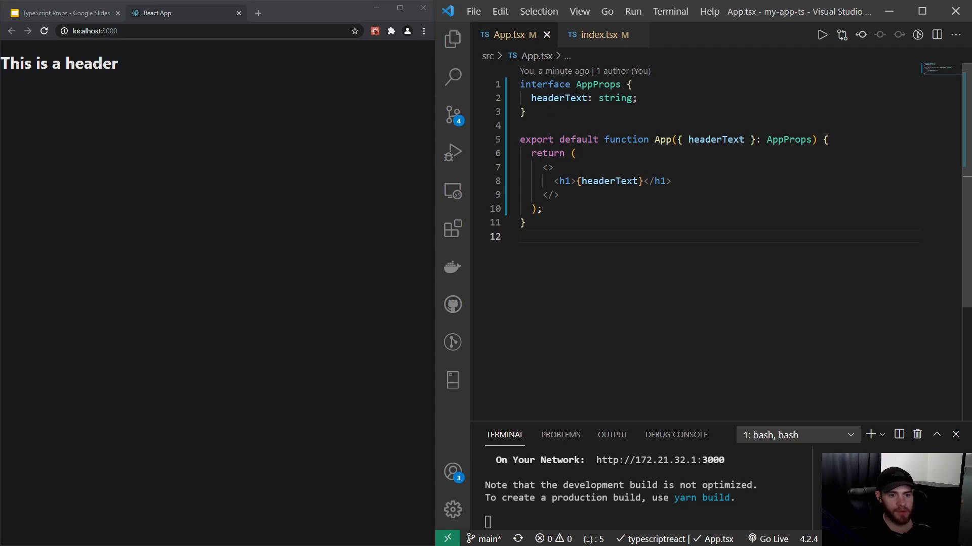
double_click(597, 84)
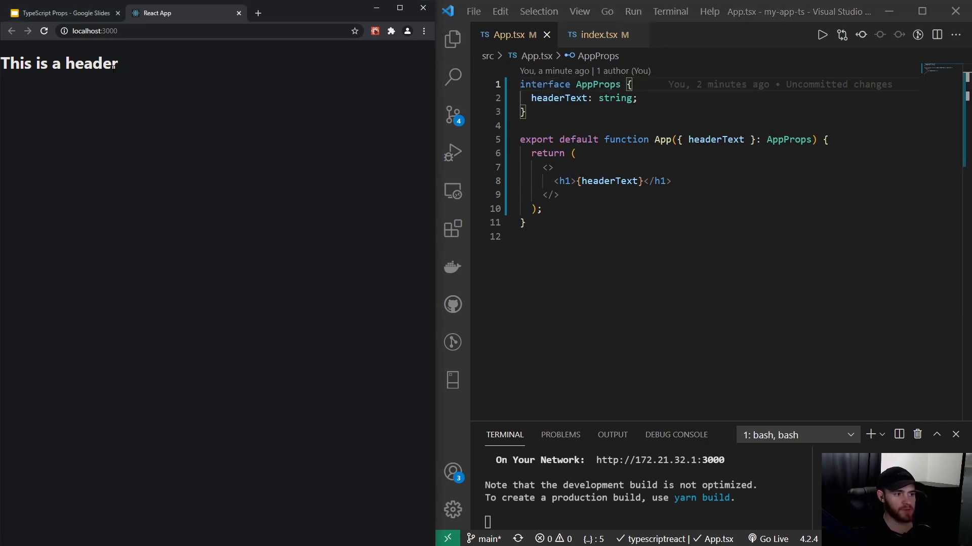
Review the slides, return to localhost, and place the cursor after the h1 line for a new paragraph.
click(62, 12)
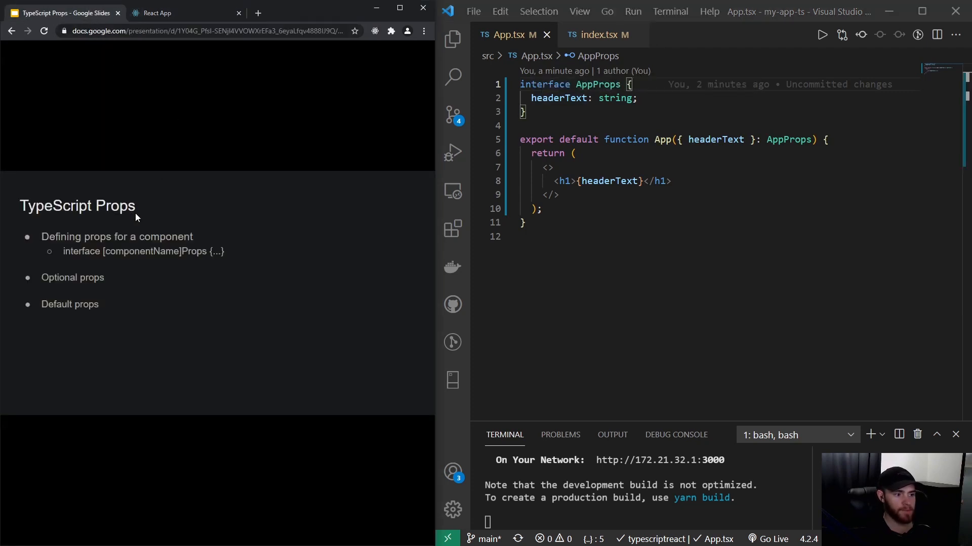
mouse_move(190, 68)
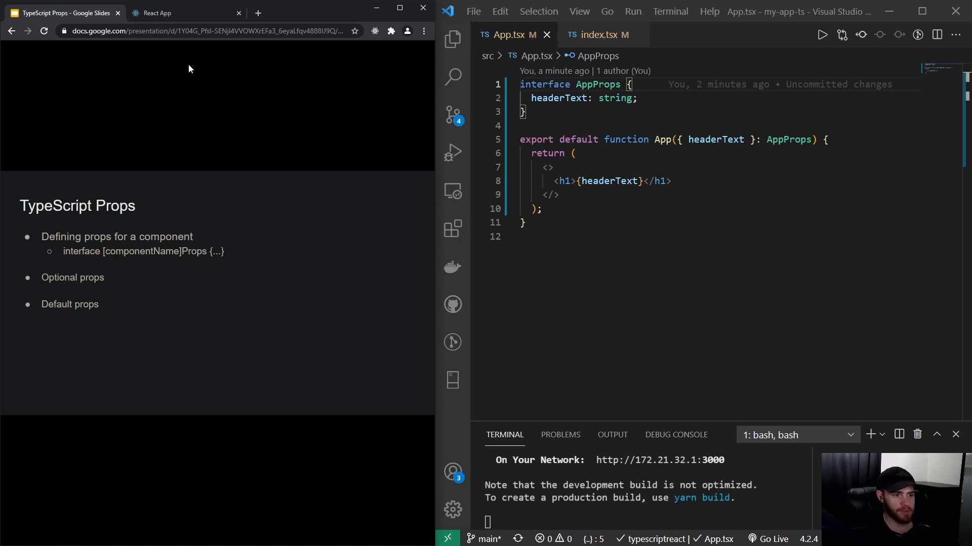
click(184, 12)
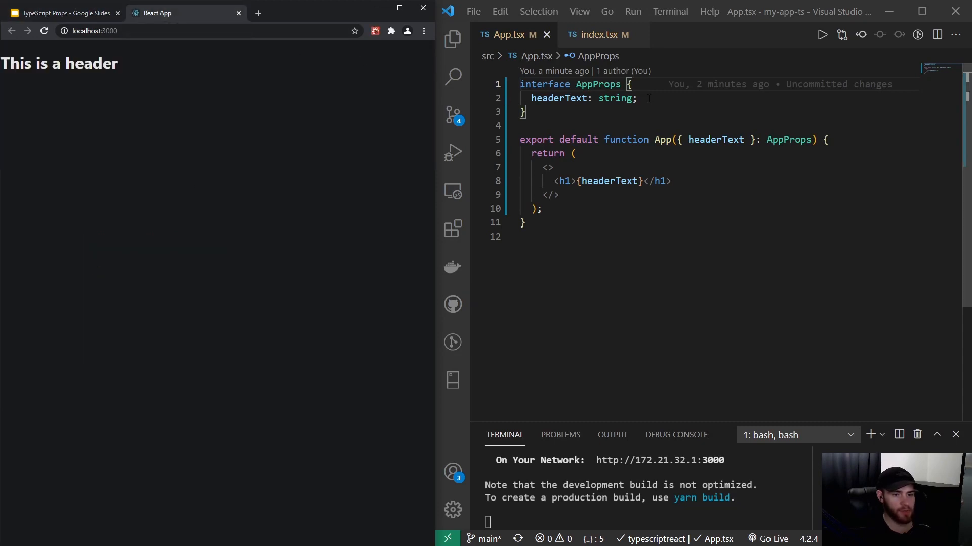
click(672, 180)
text(<p></p>)
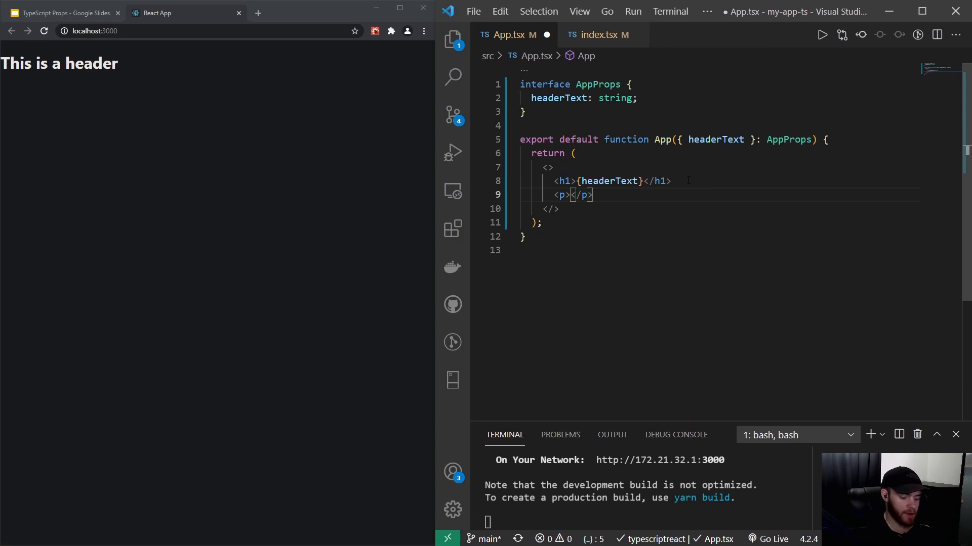
Render {extraText && <p>{extraText}</p>} below the h1.
text({e})
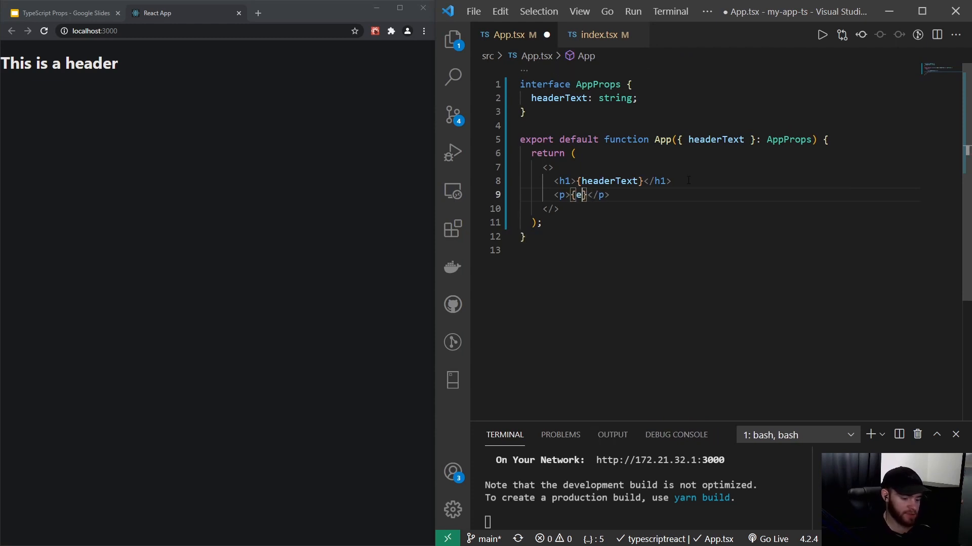
text(xtraText)
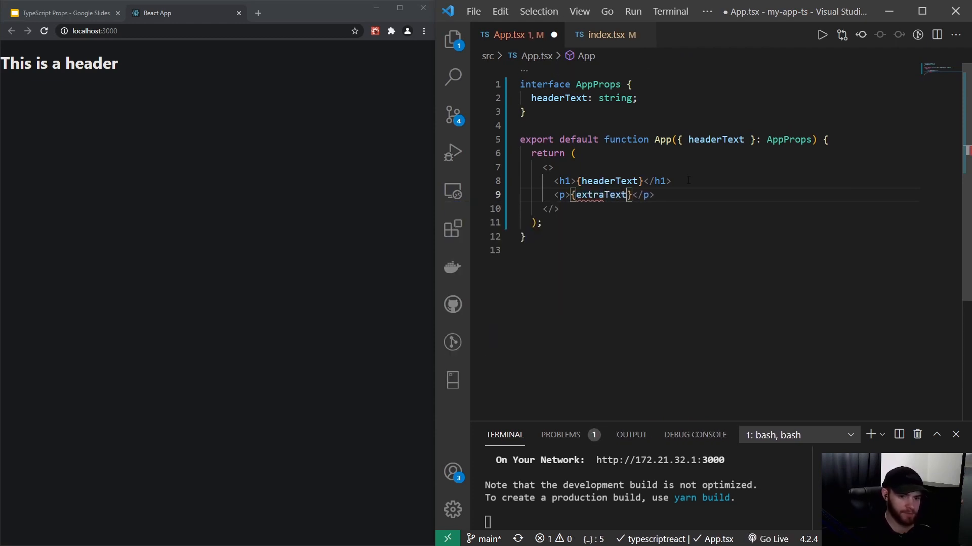
double_click(600, 195)
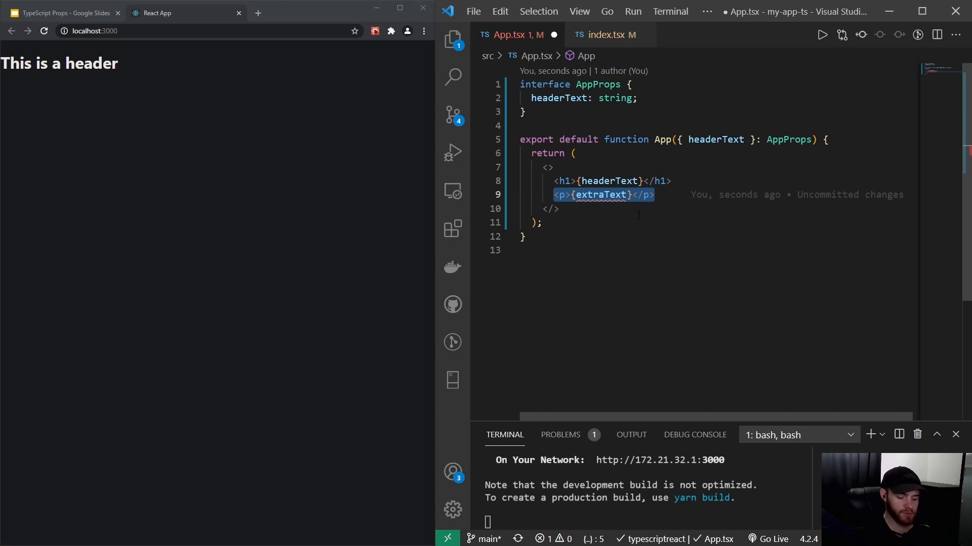
text({extraText)
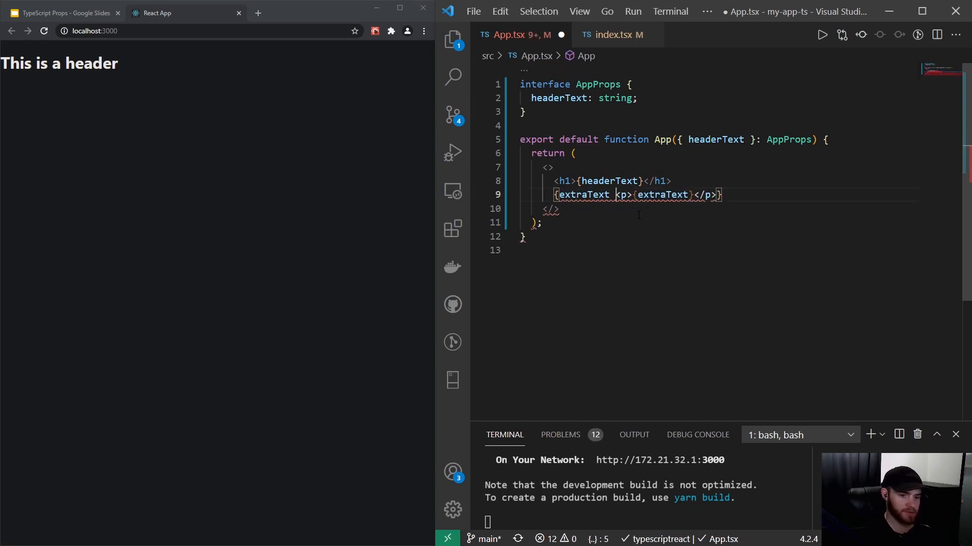
text(&&)
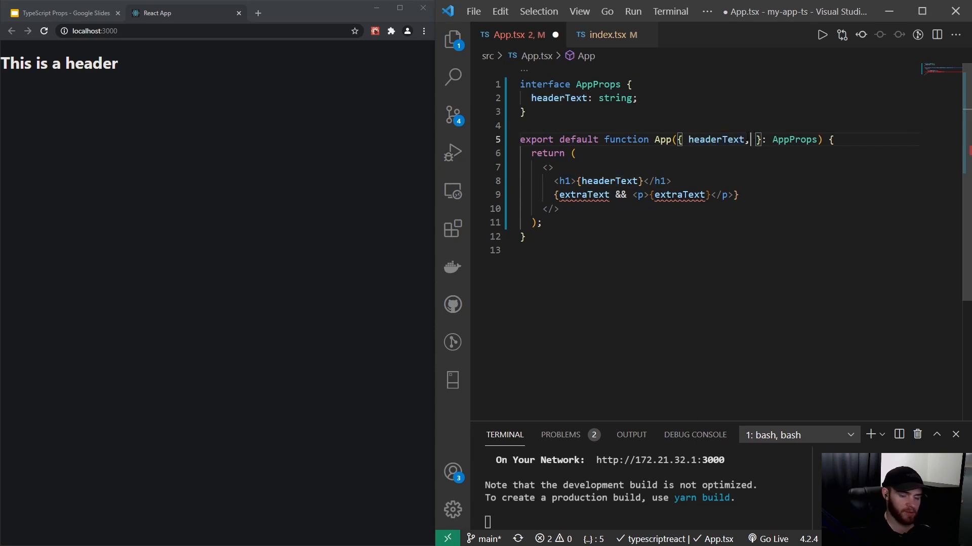
Destructure extraText in App and declare extraText: string in AppProps.
text(extraText)
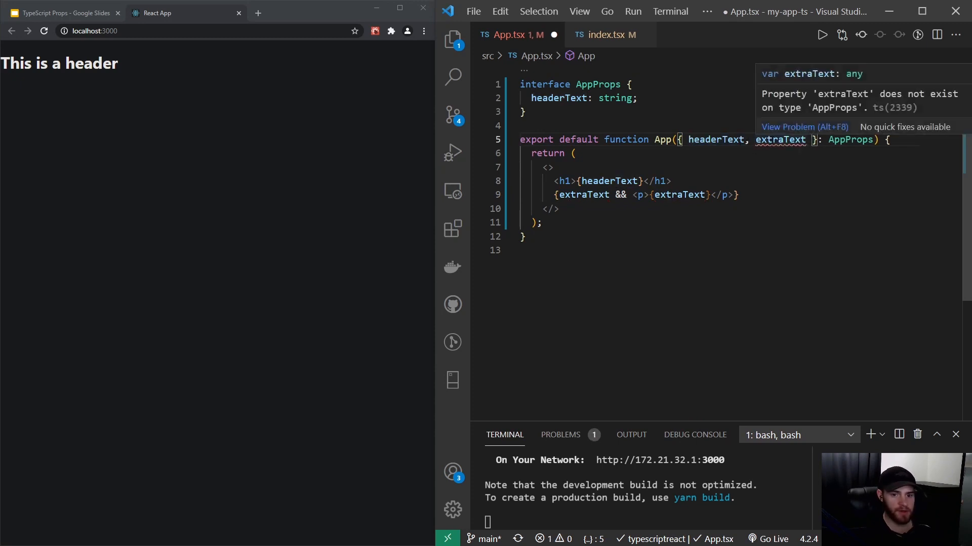
click(638, 98)
text(extraText:)
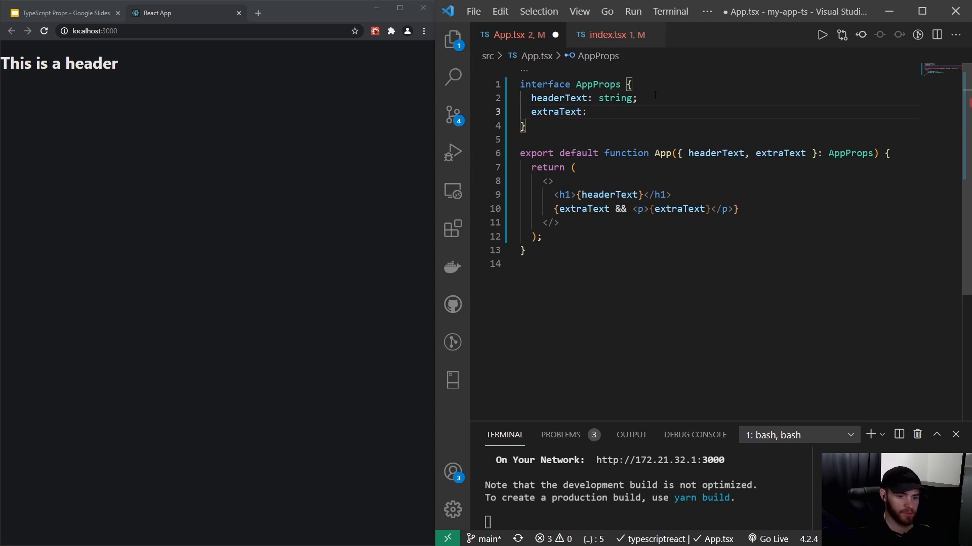
text(string;)
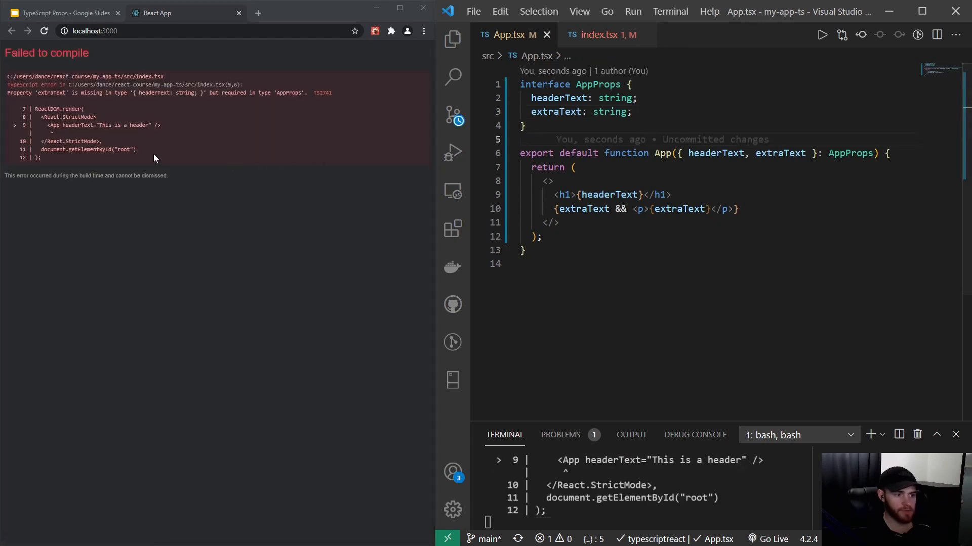
Inspect index.tsx for the missing extraText error on App, then return to App.tsx.
click(603, 35)
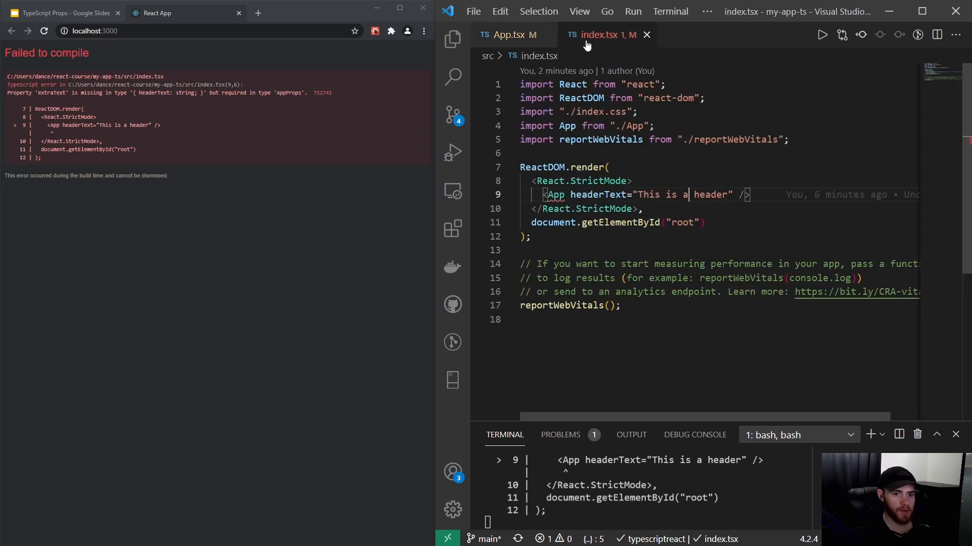
mouse_move(555, 194)
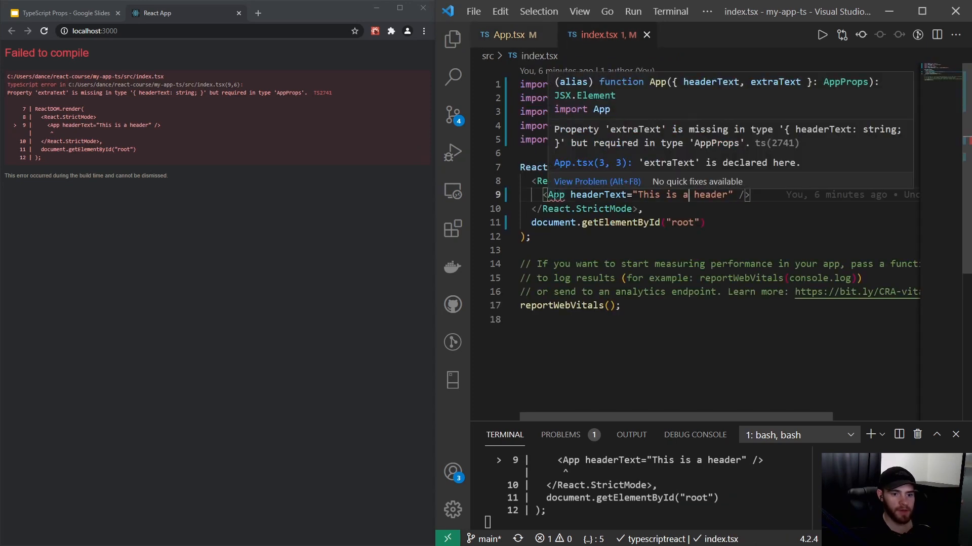
mouse_move(645, 139)
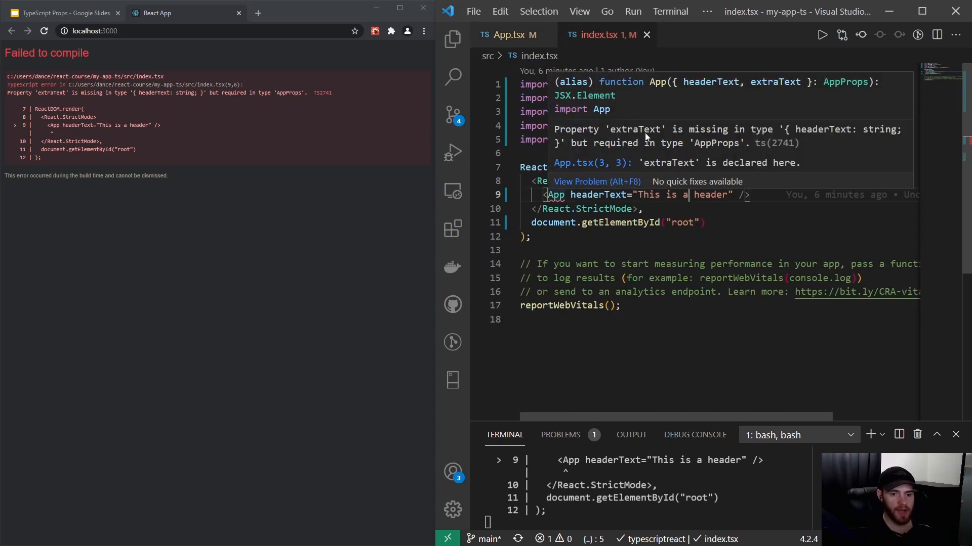
mouse_move(794, 134)
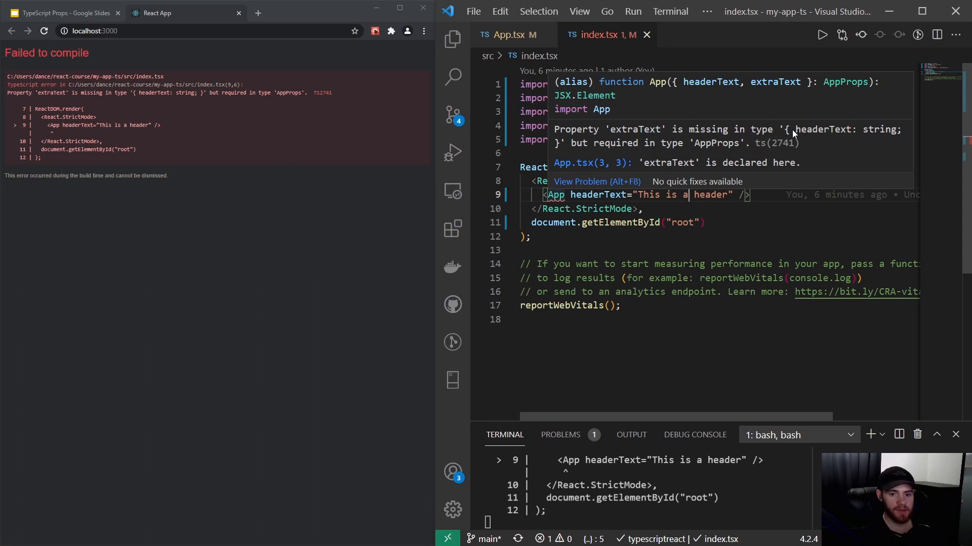
mouse_move(608, 159)
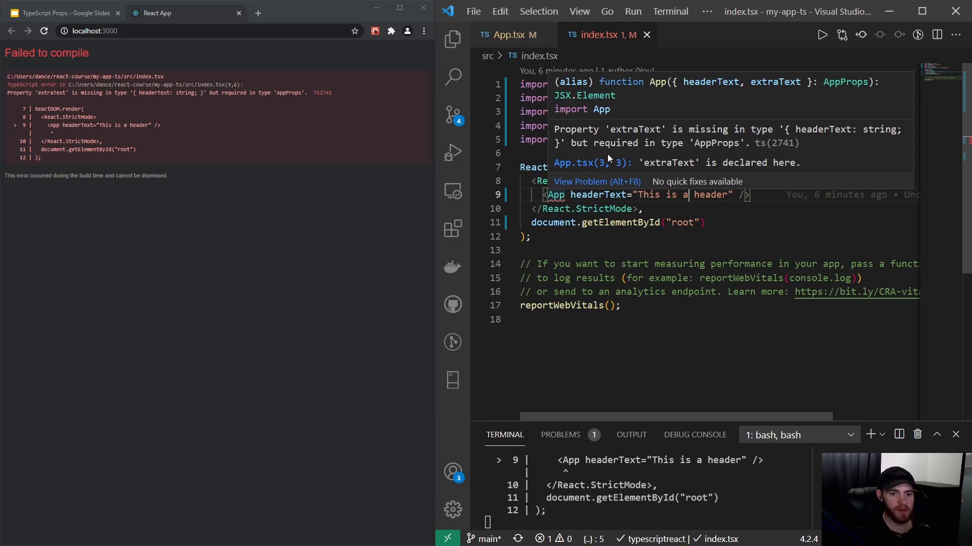
mouse_move(712, 149)
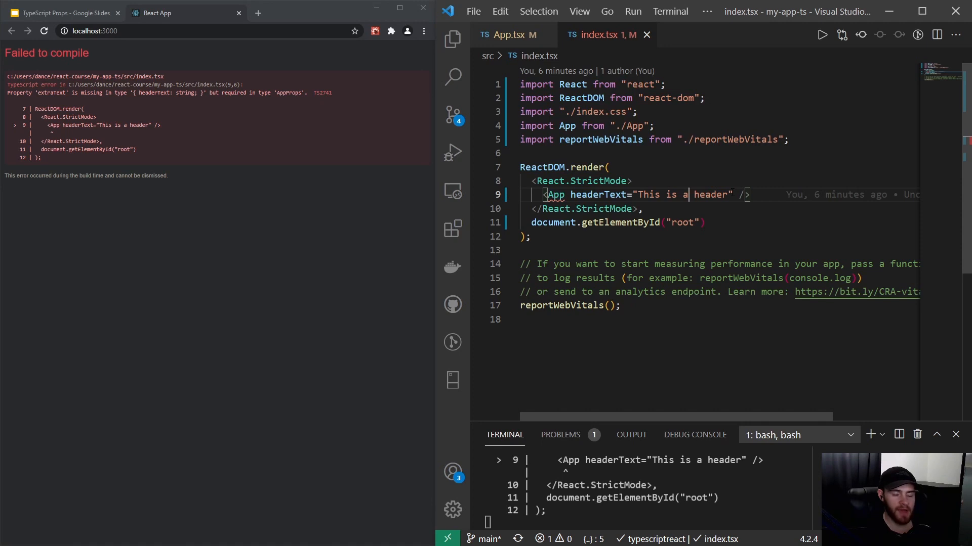
click(512, 35)
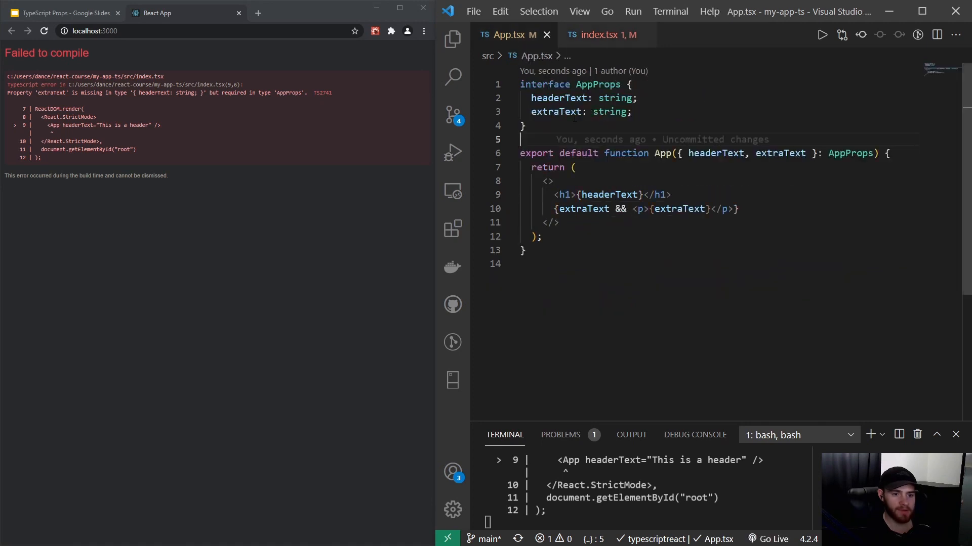
mouse_move(779, 152)
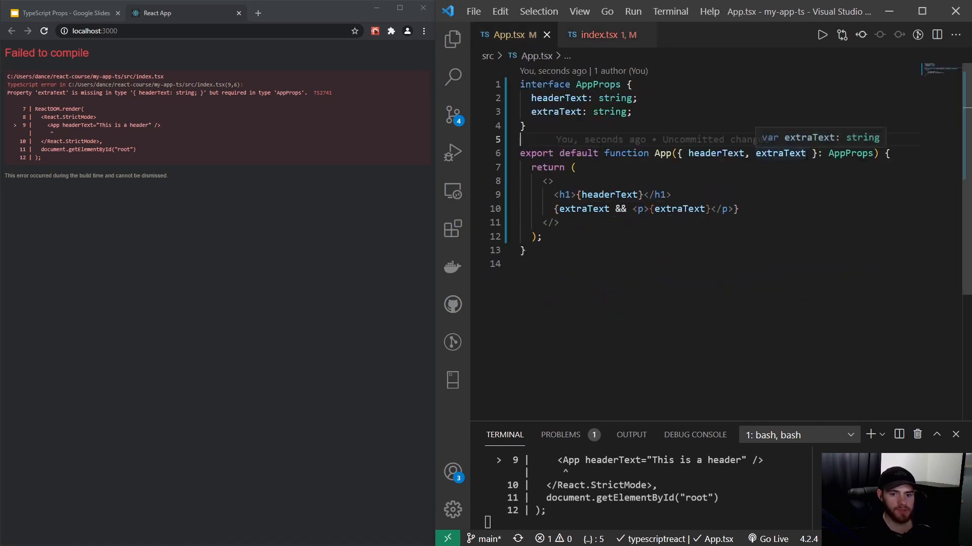
Make extraText optional in AppProps (extraText?: string) so the app compiles again.
double_click(598, 84)
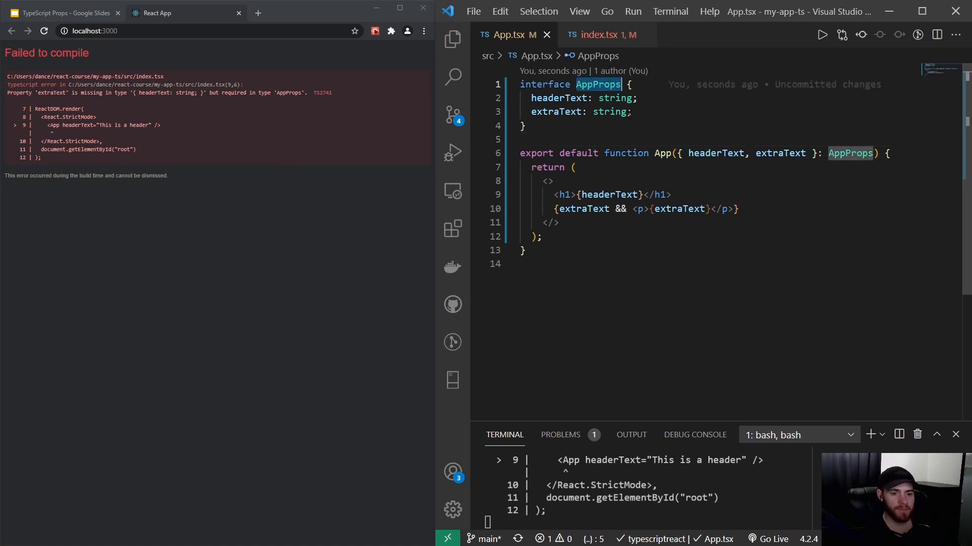
double_click(555, 112)
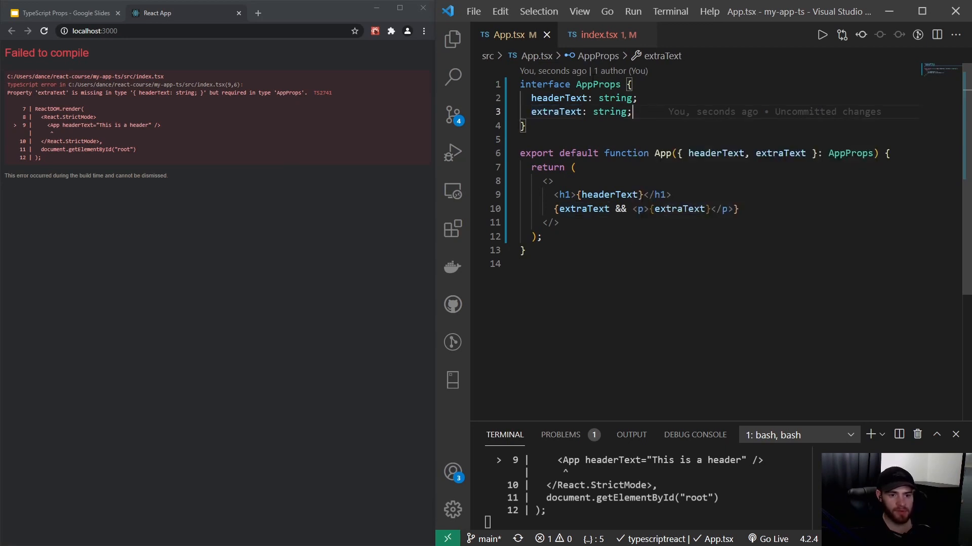
mouse_move(601, 34)
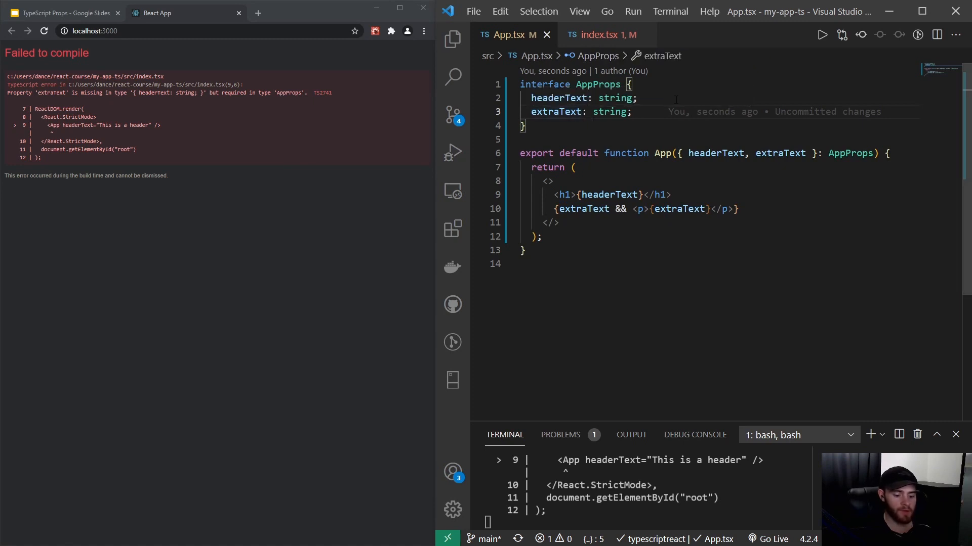
text(?)
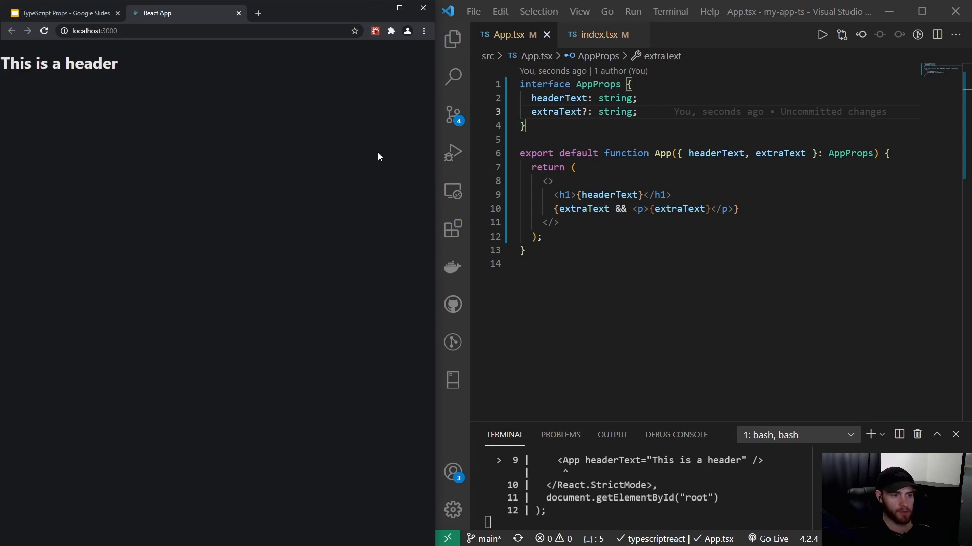
Verify index.tsx no longer errors, review the slides, and confirm the app shows just the header.
click(598, 35)
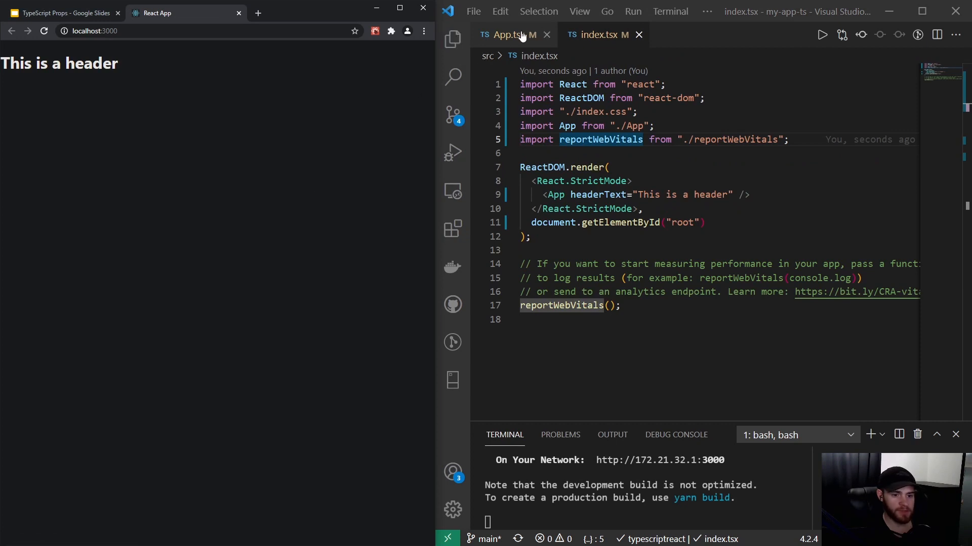
click(510, 34)
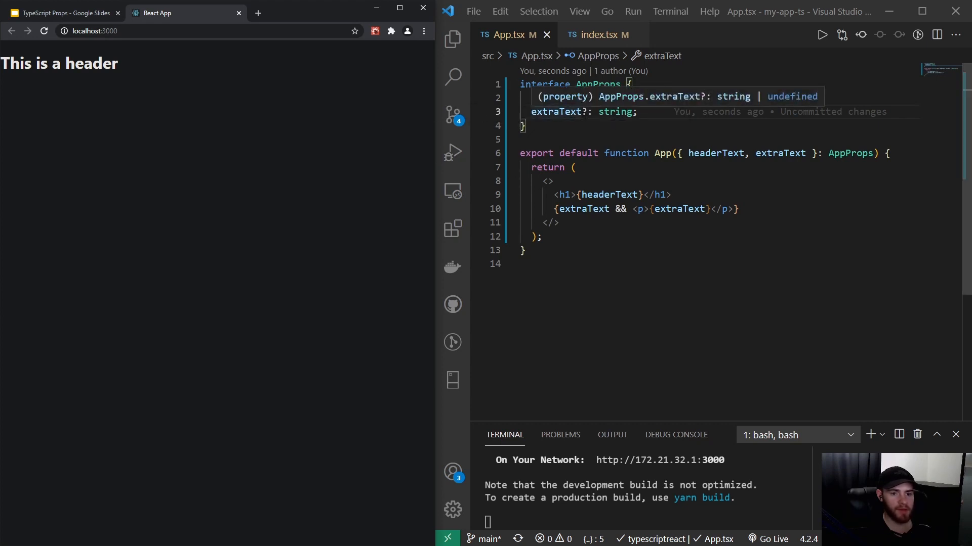
mouse_move(619, 101)
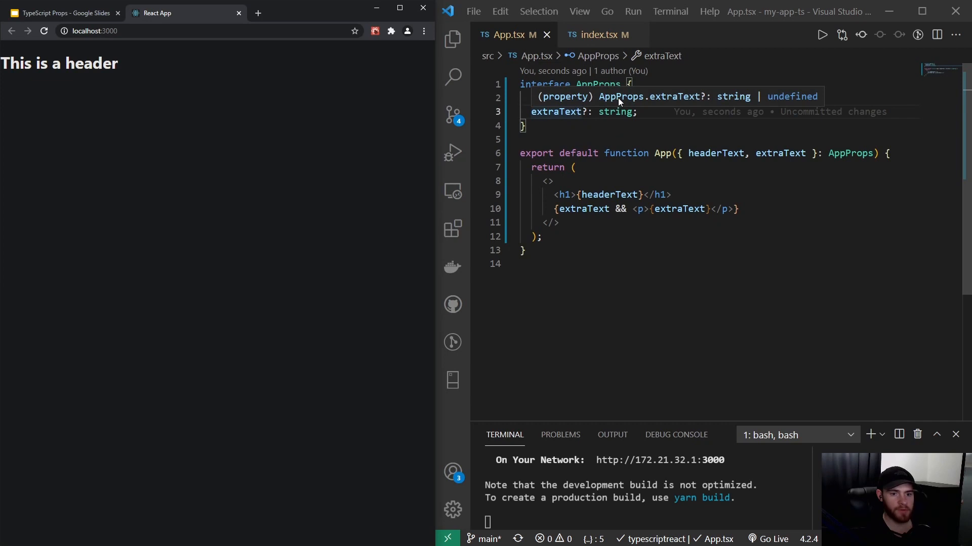
mouse_move(720, 102)
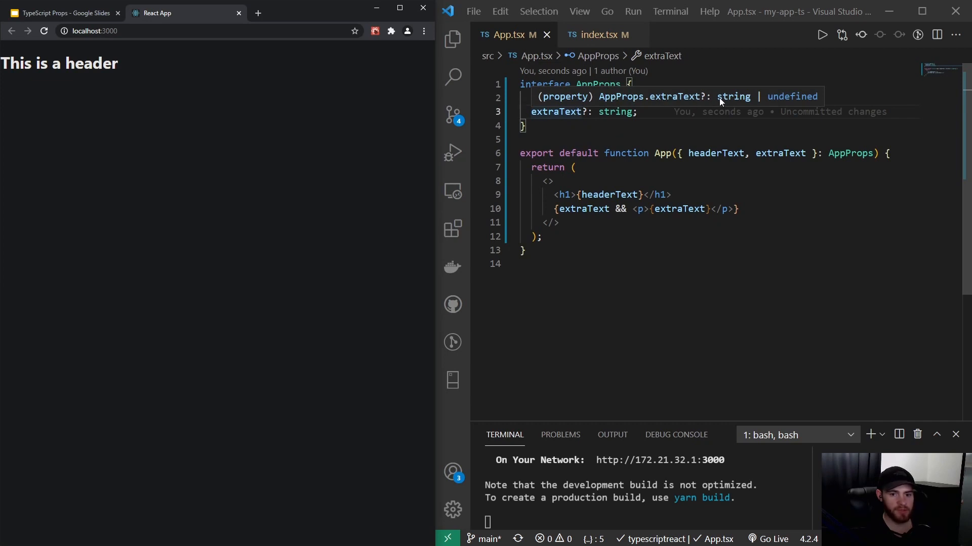
mouse_move(802, 102)
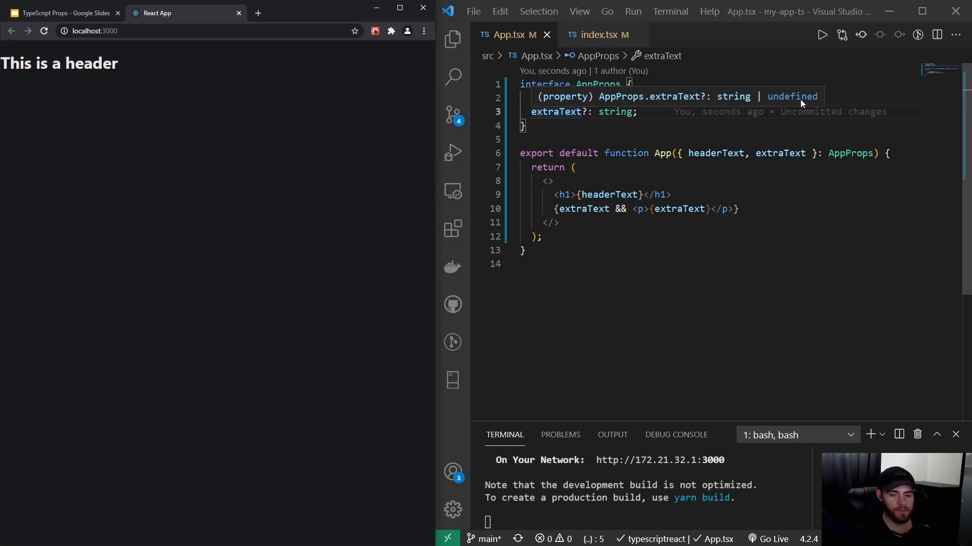
mouse_move(161, 95)
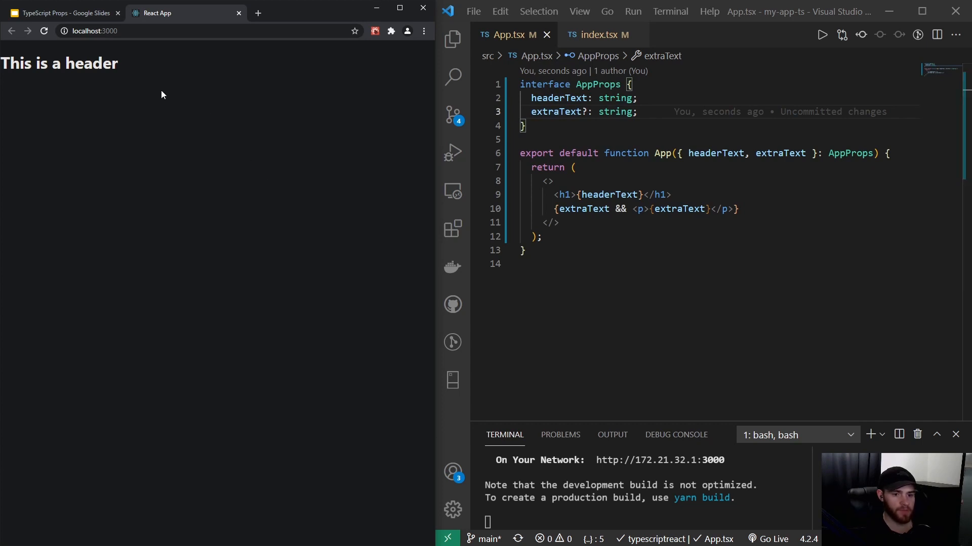
click(62, 12)
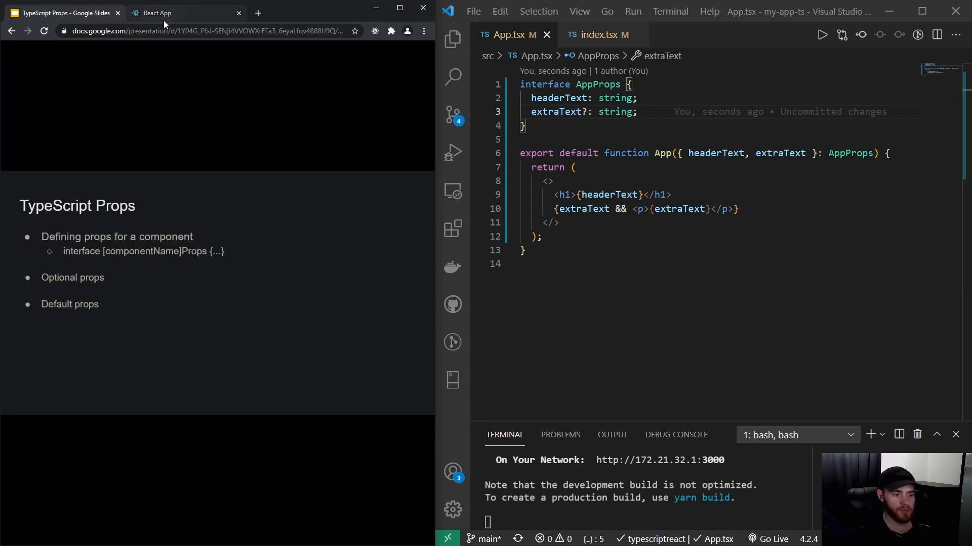
mouse_move(158, 12)
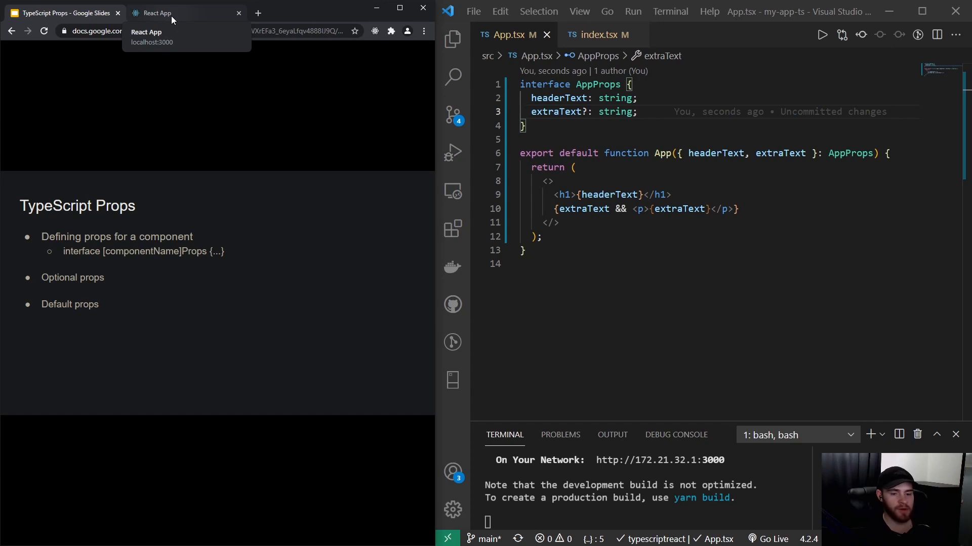
click(180, 12)
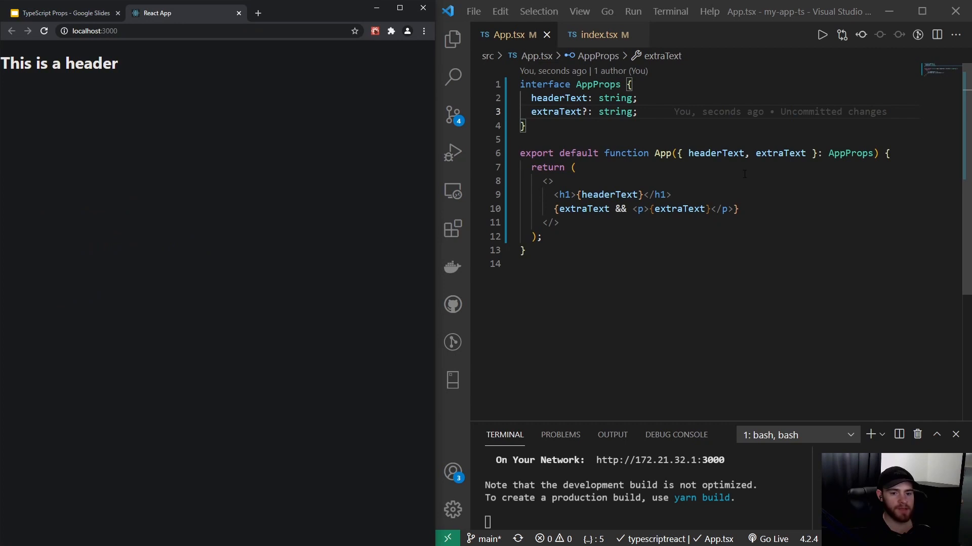
mouse_move(779, 153)
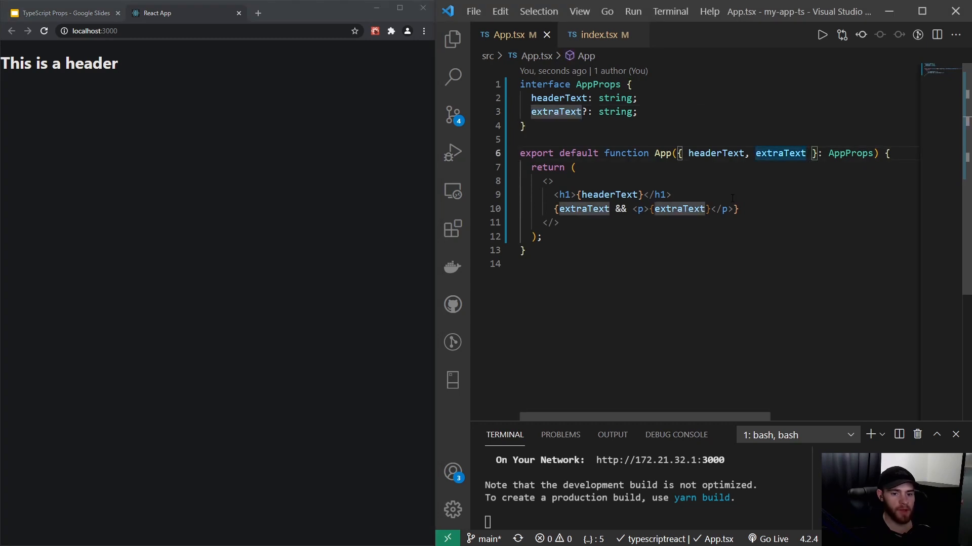
Default extraText to 'default text' in App's props destructuring.
text(=)
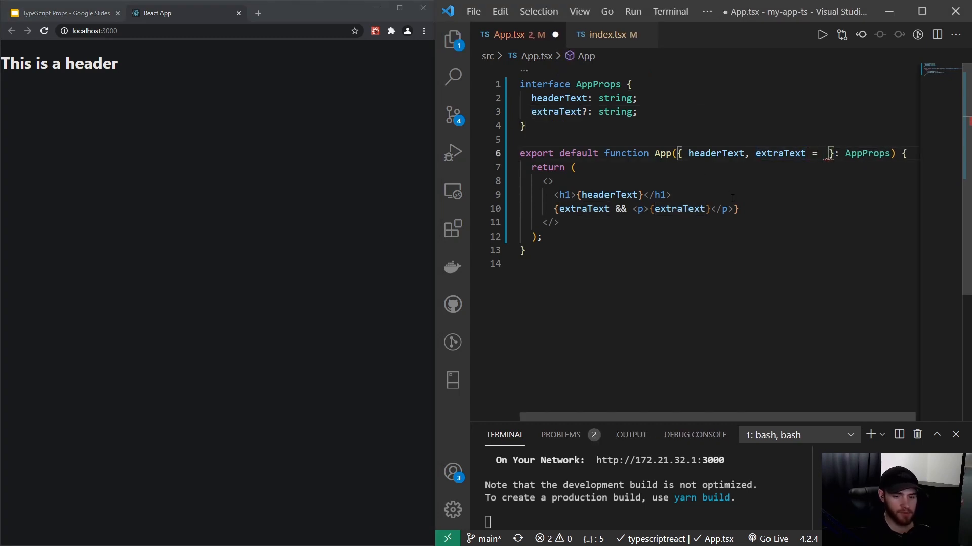
text('')
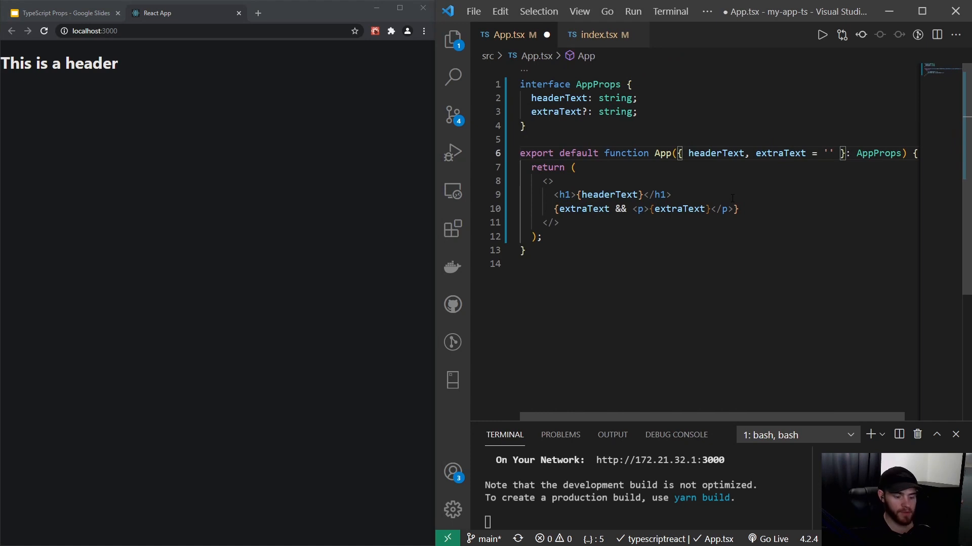
text(default text",)
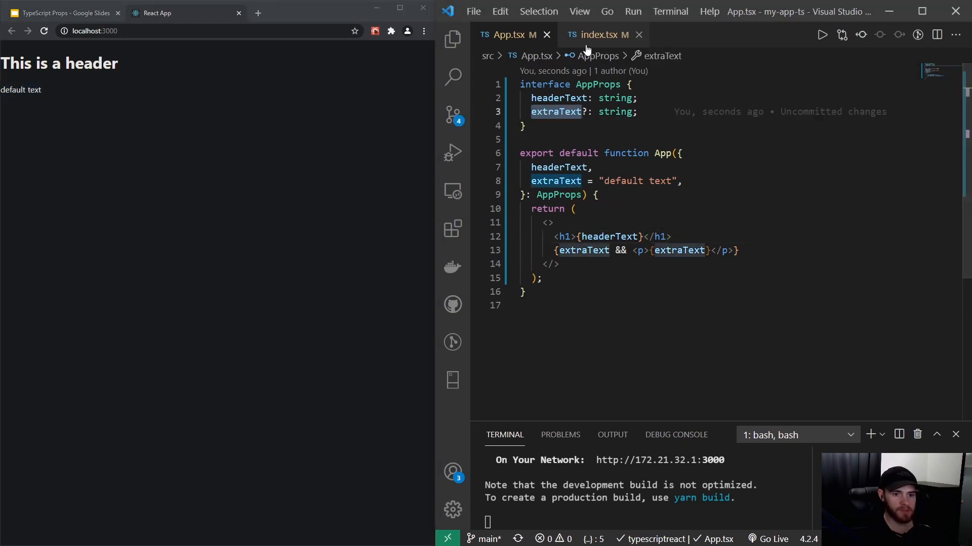
In index.tsx pass extraText="some extra text" to the App component.
click(598, 35)
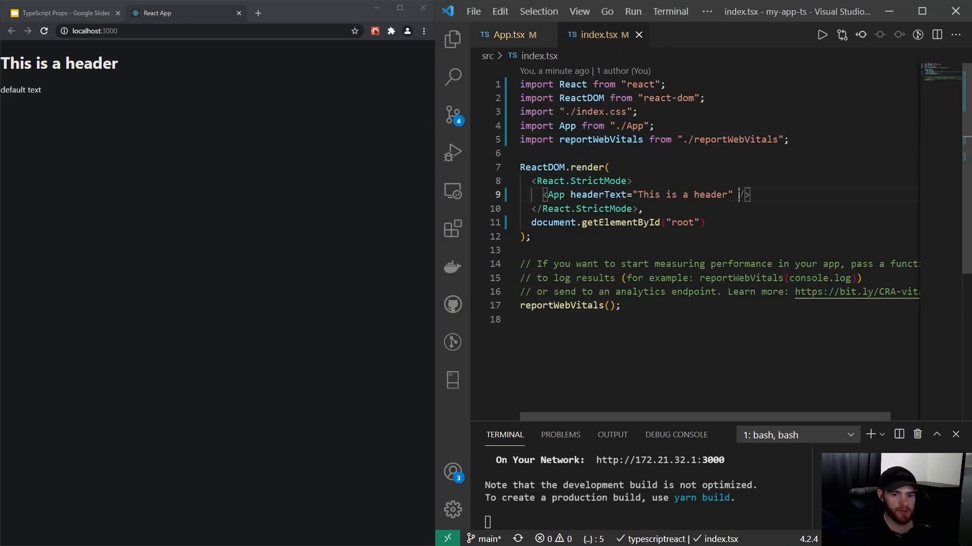
text(extraText={})
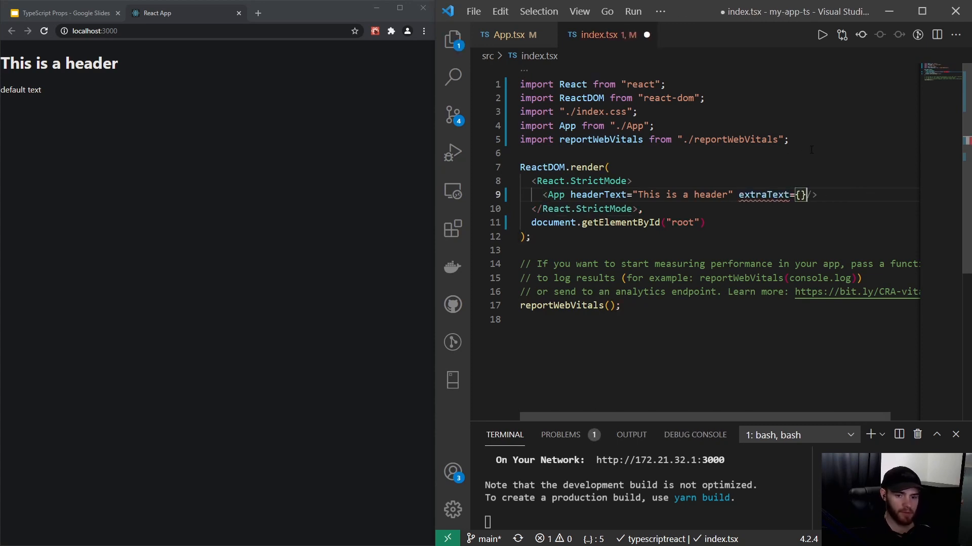
key(Backspace)
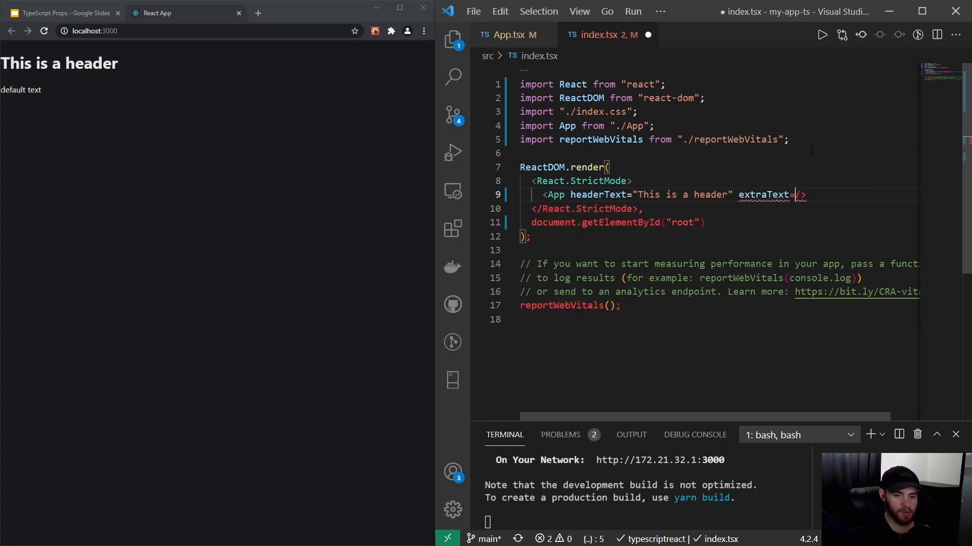
text(")
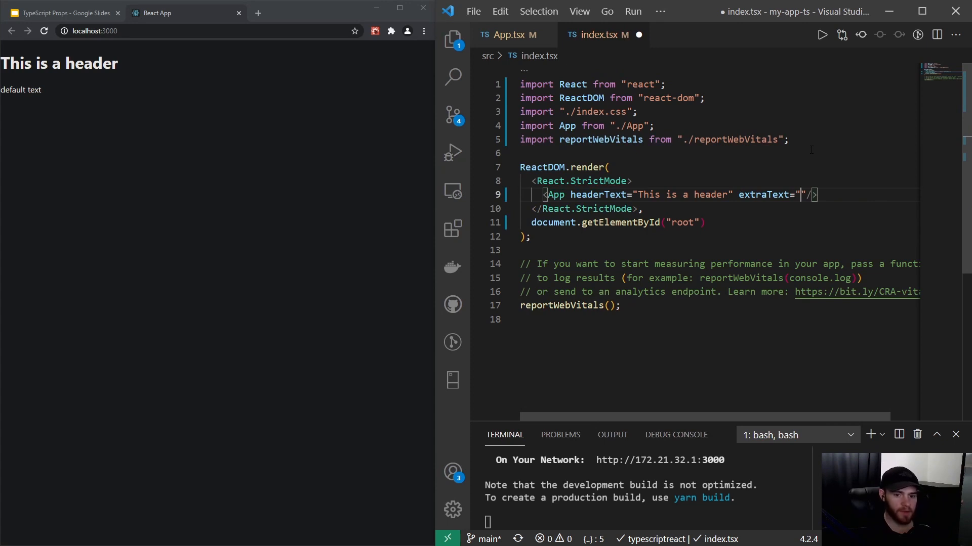
text(some)
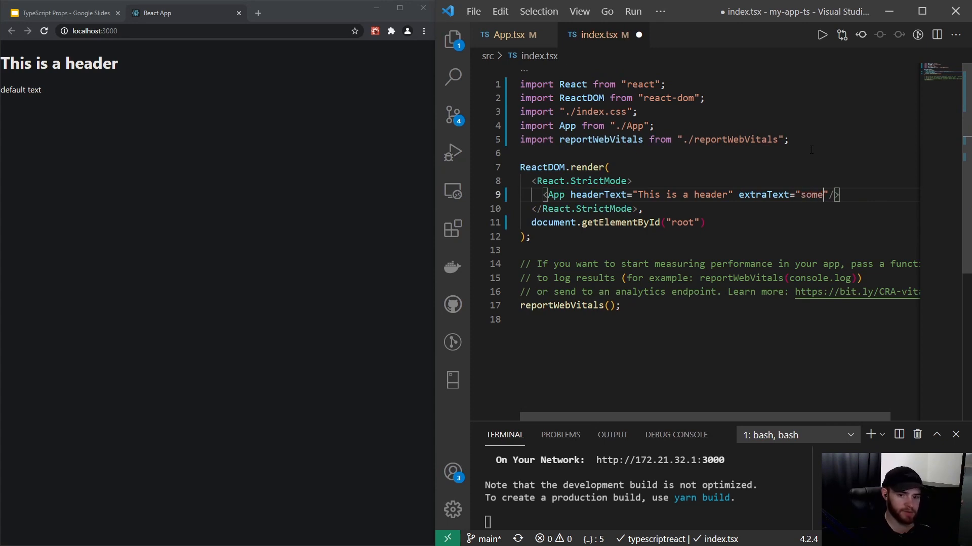
text(extra text)
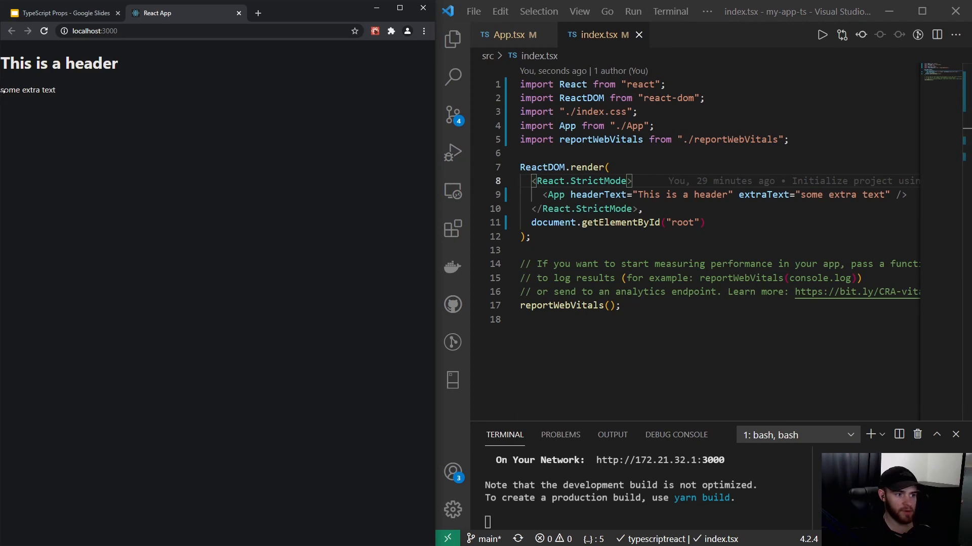
mouse_move(354, 167)
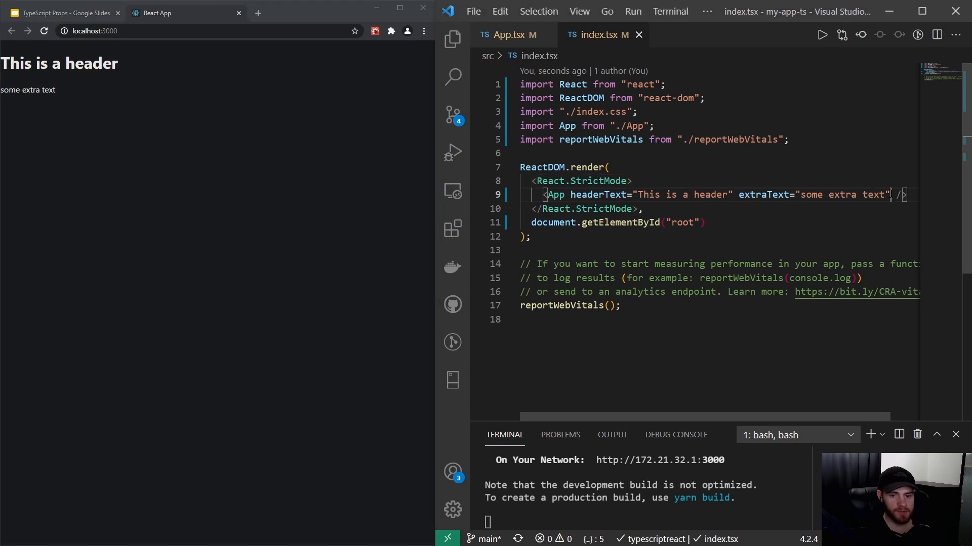
Replace the extraText string with the number {555} and save to trigger the type error.
key(Backspace)
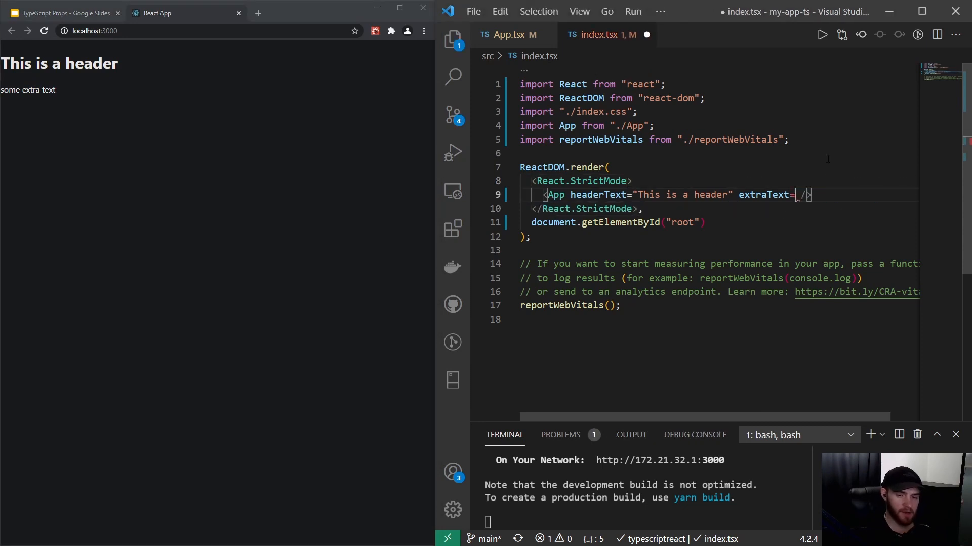
text({)
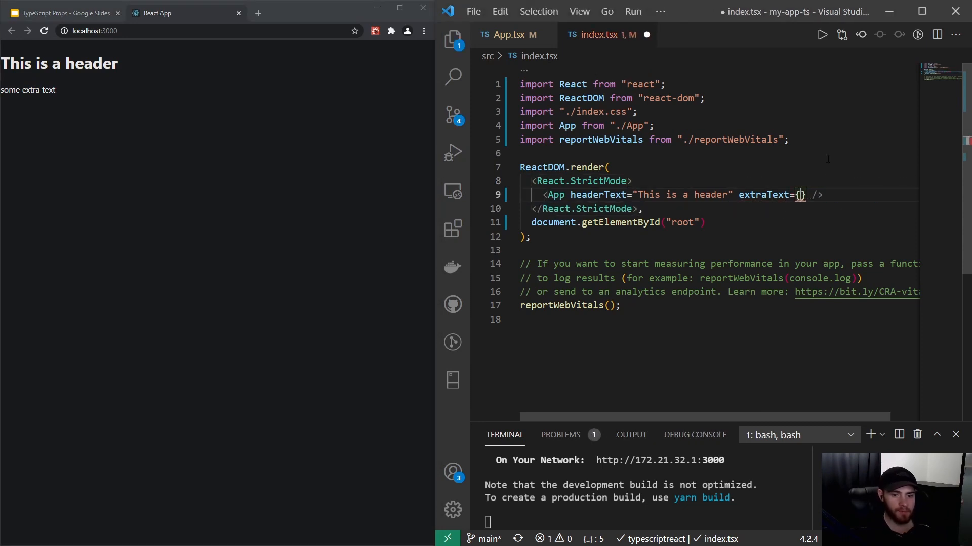
text(5)
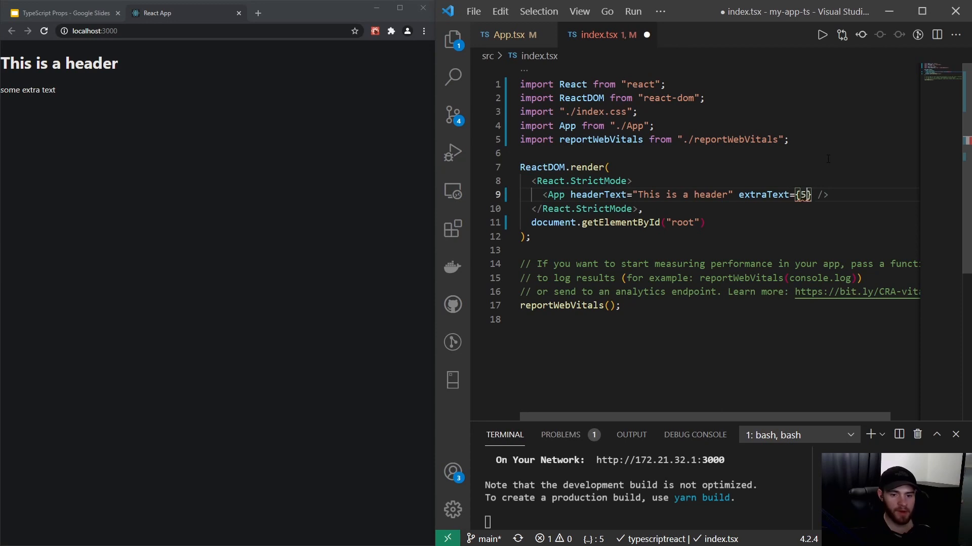
text(55)
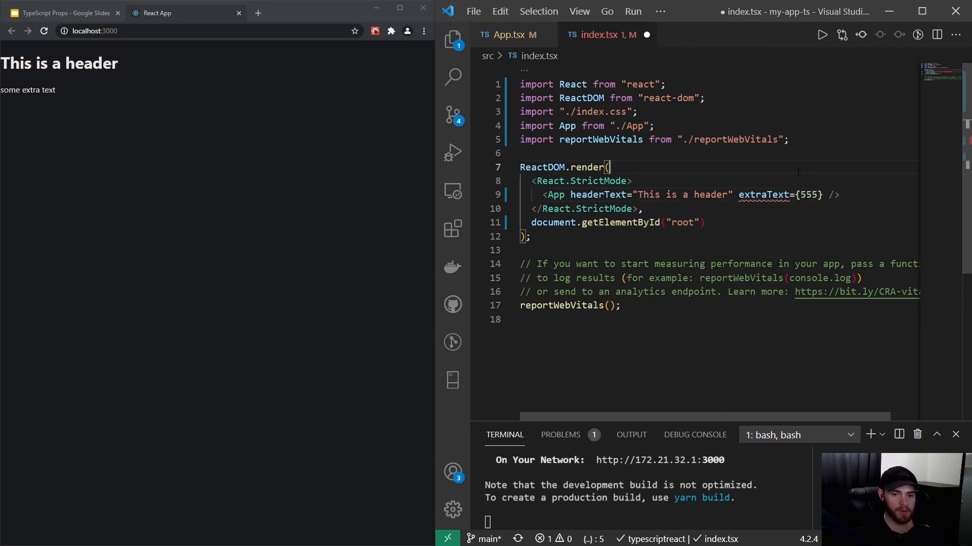
key(ctrl+s)
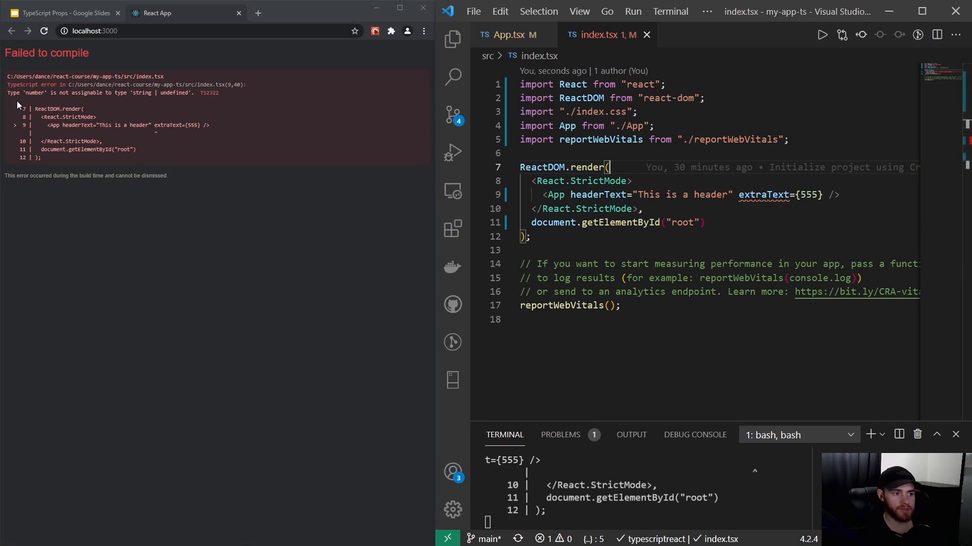
mouse_move(93, 103)
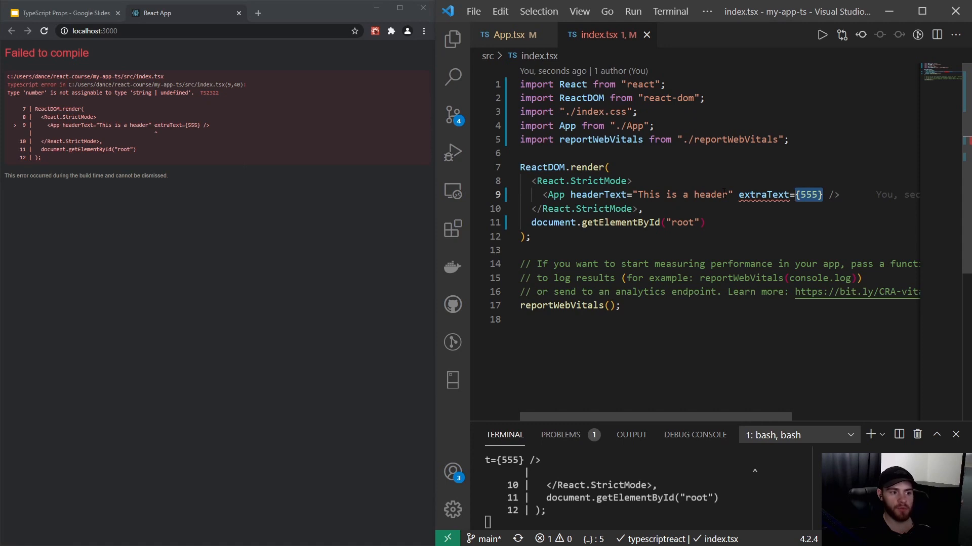
After checking App.tsx, restore extraText="some extra text" in index.tsx to clear the error.
click(508, 34)
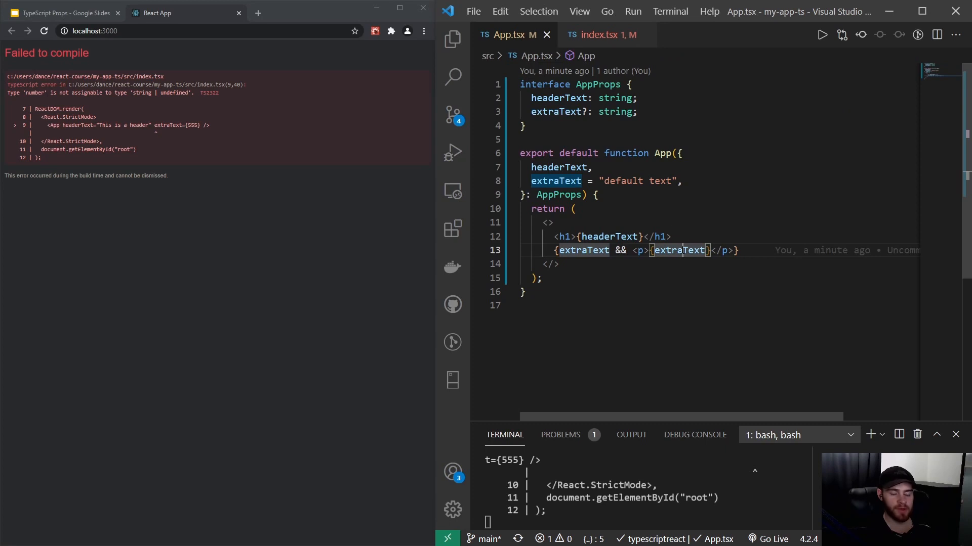
click(600, 35)
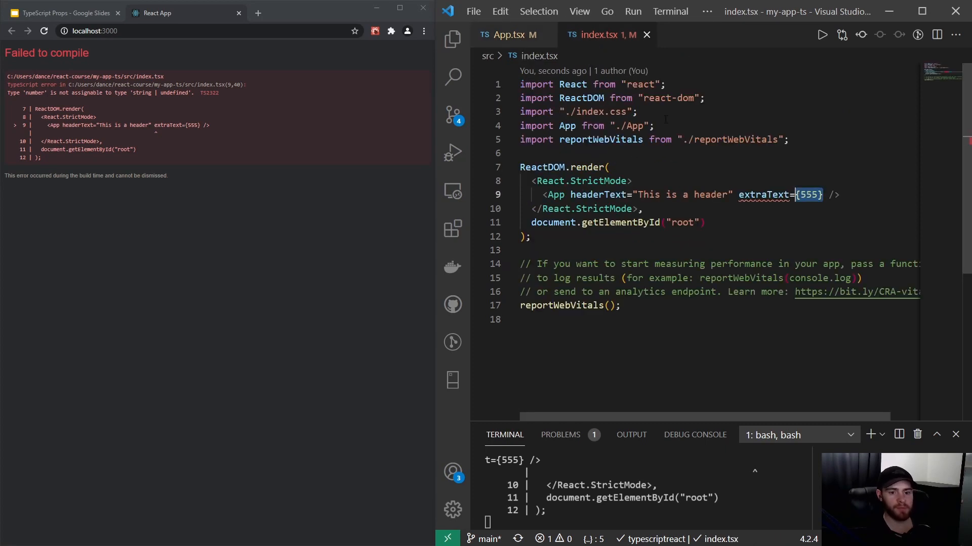
key(Backspace)
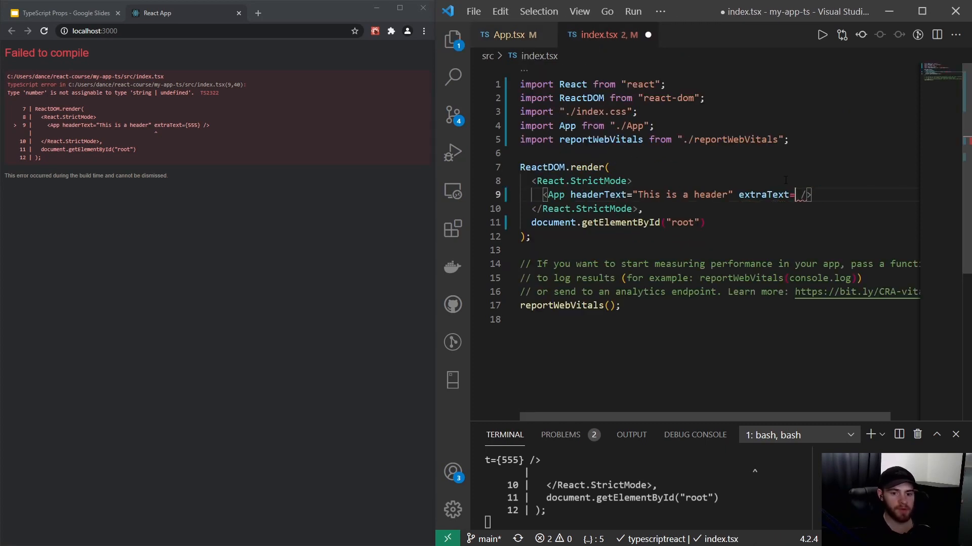
text("some extra text")
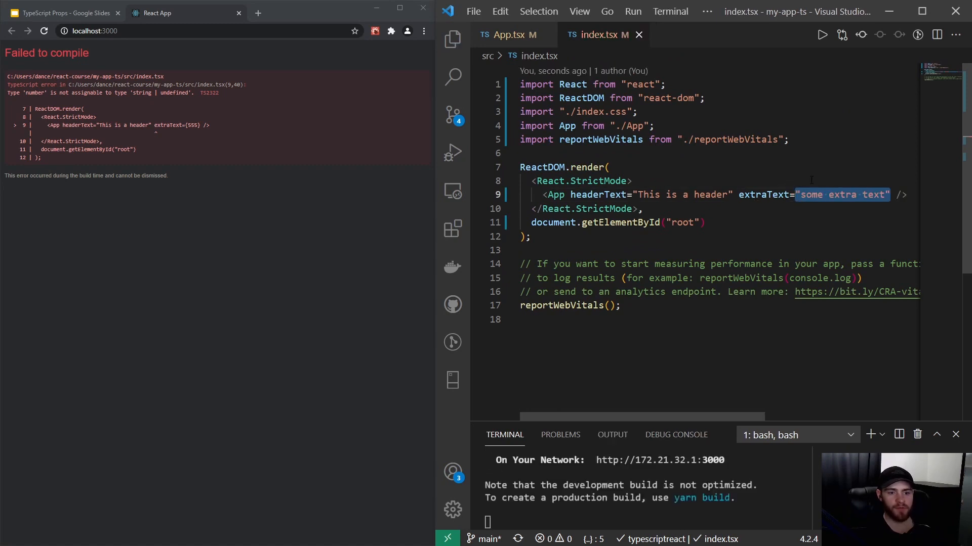